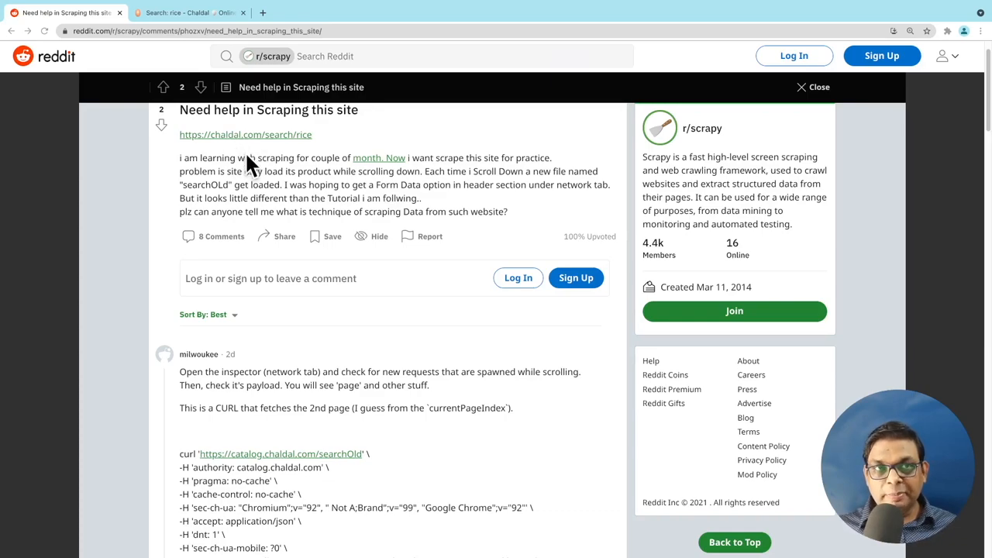
# Step: Switch to the Chaldal search results tab for rice
pyautogui.click(190, 12)
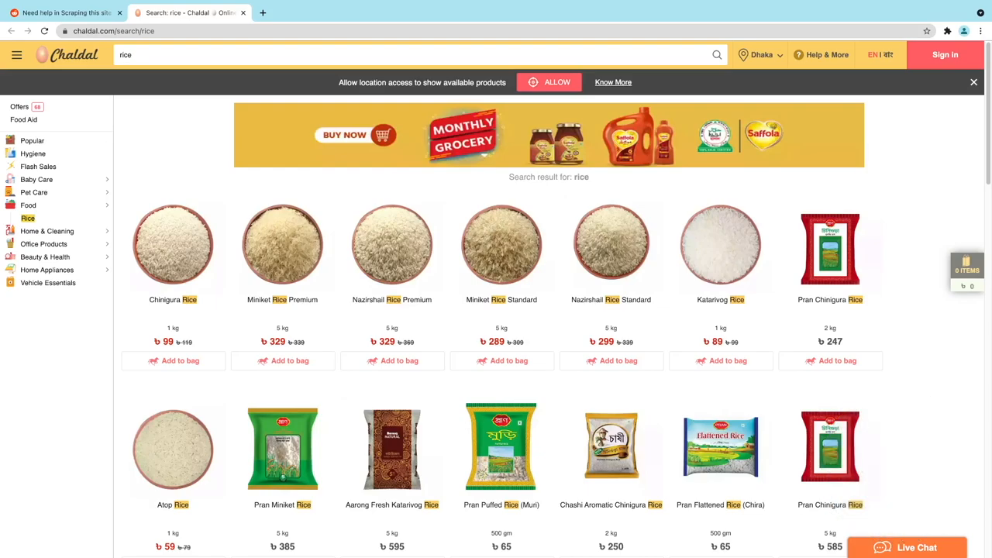
# Step: Show the searchOld request's JSON preview with its hits list expanded (page 1 of 68 hits)
pyautogui.press('F12')
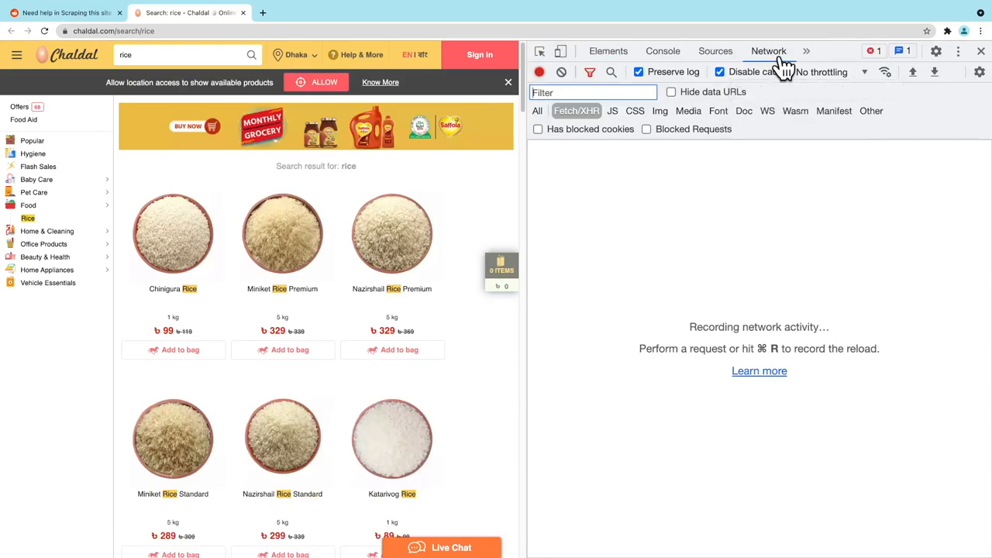
pyautogui.moveTo(781, 66)
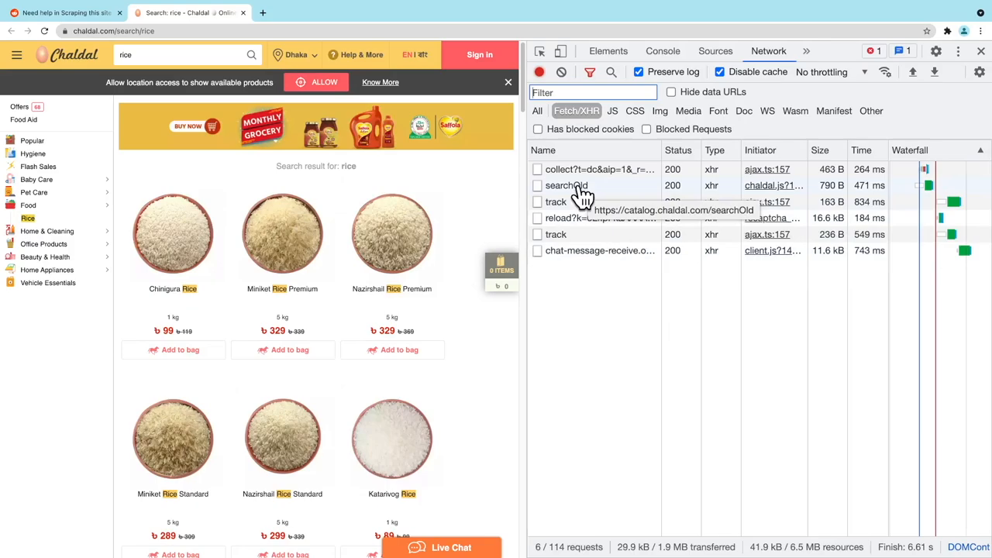
pyautogui.click(566, 185)
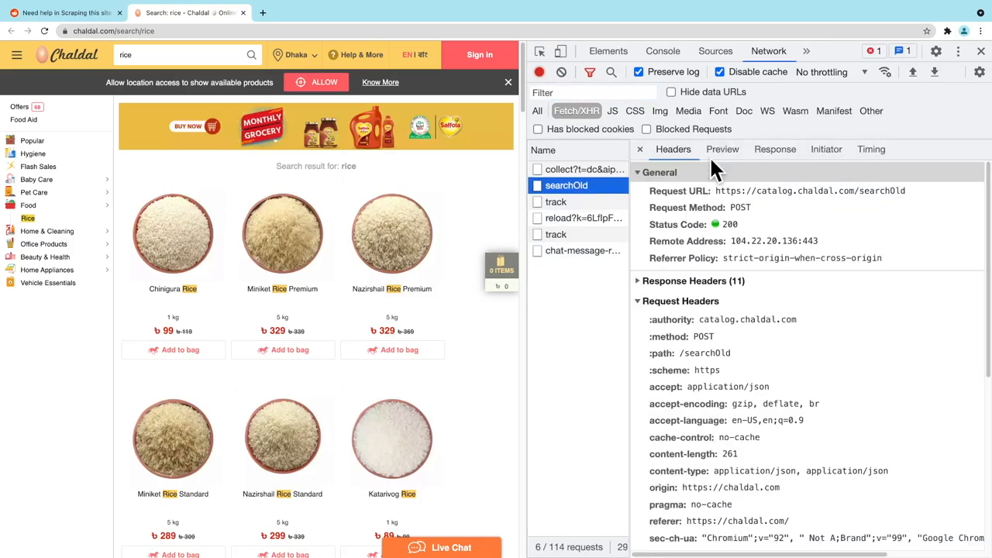
pyautogui.click(721, 148)
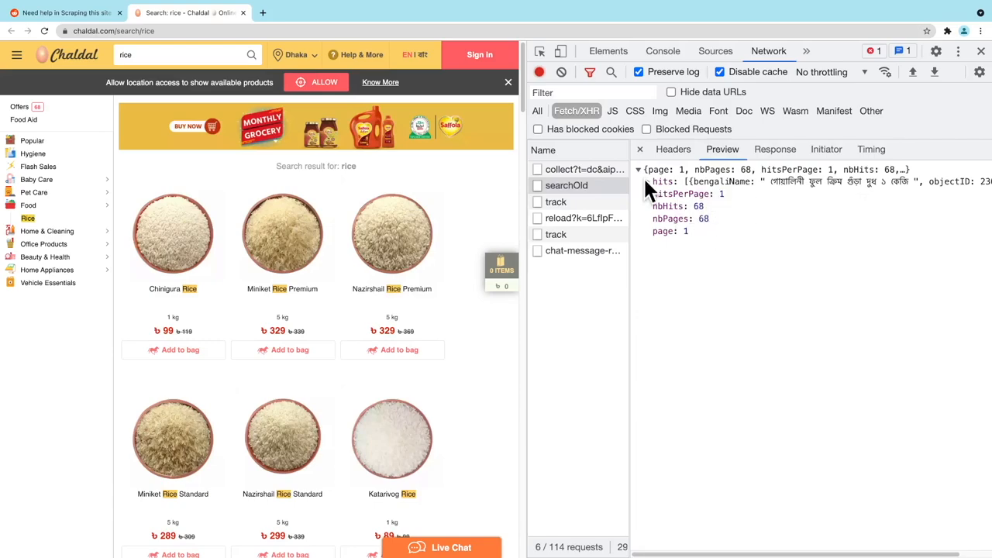
pyautogui.click(648, 181)
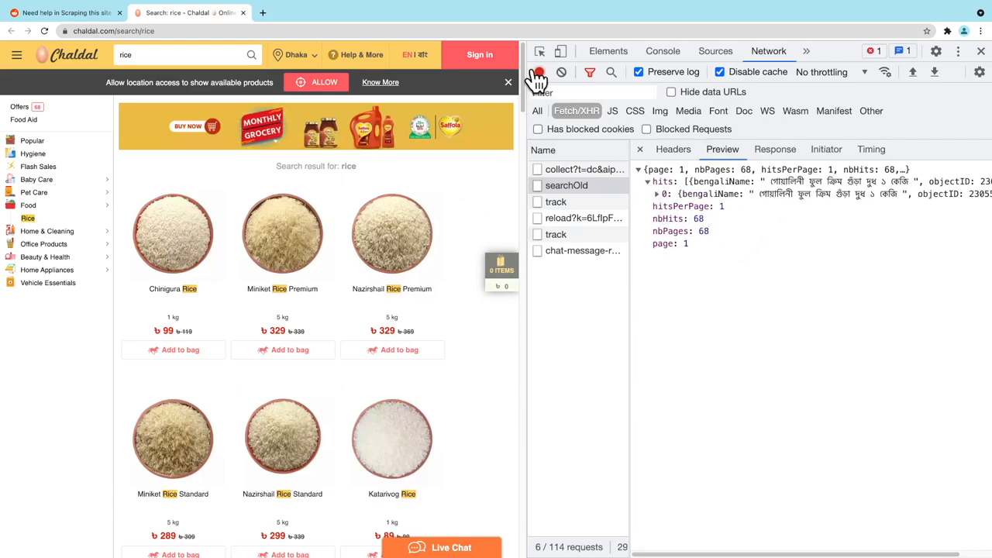
# Step: Scroll the rice results so further searchOld requests get captured
pyautogui.scroll(-3)
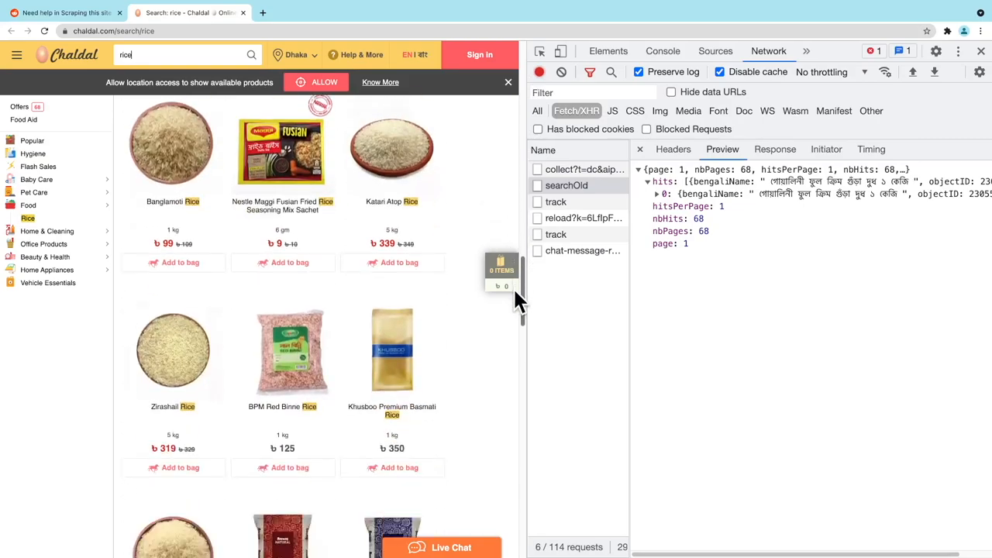
pyautogui.scroll(-3)
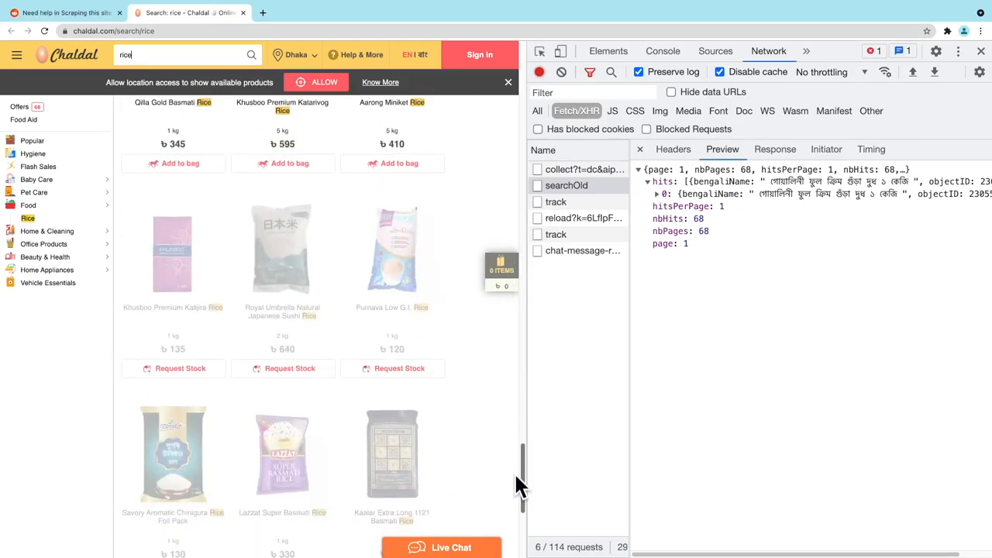
pyautogui.scroll(-3)
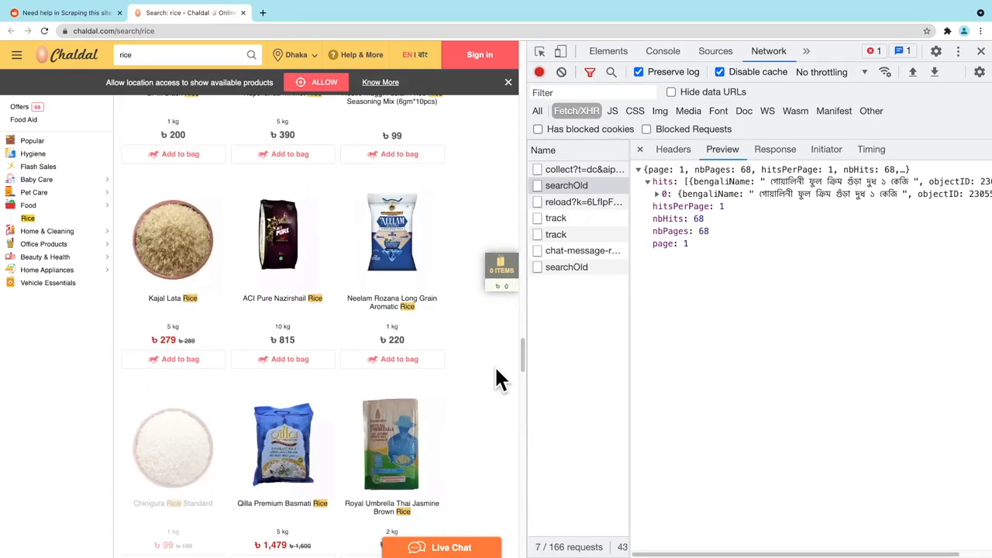
pyautogui.scroll(-3)
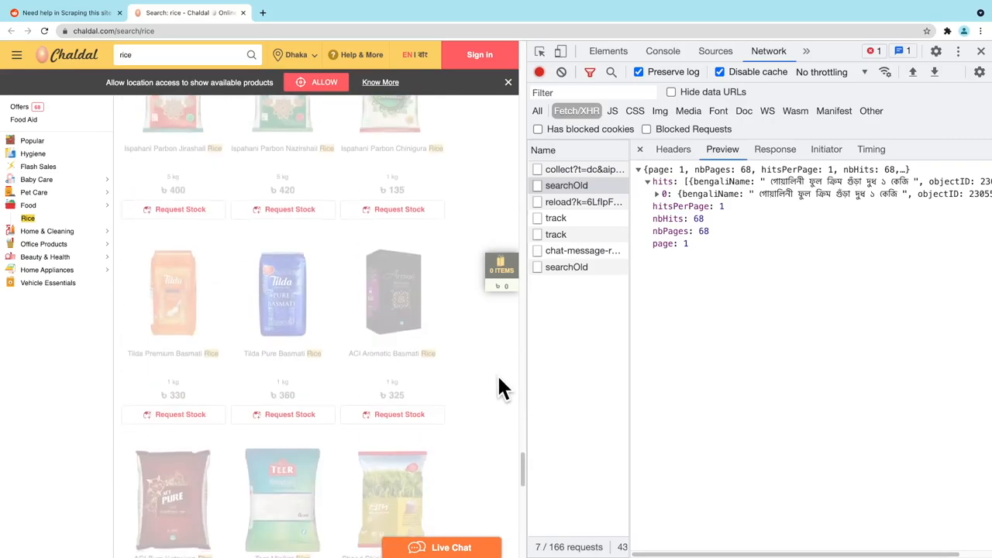
pyautogui.scroll(-3)
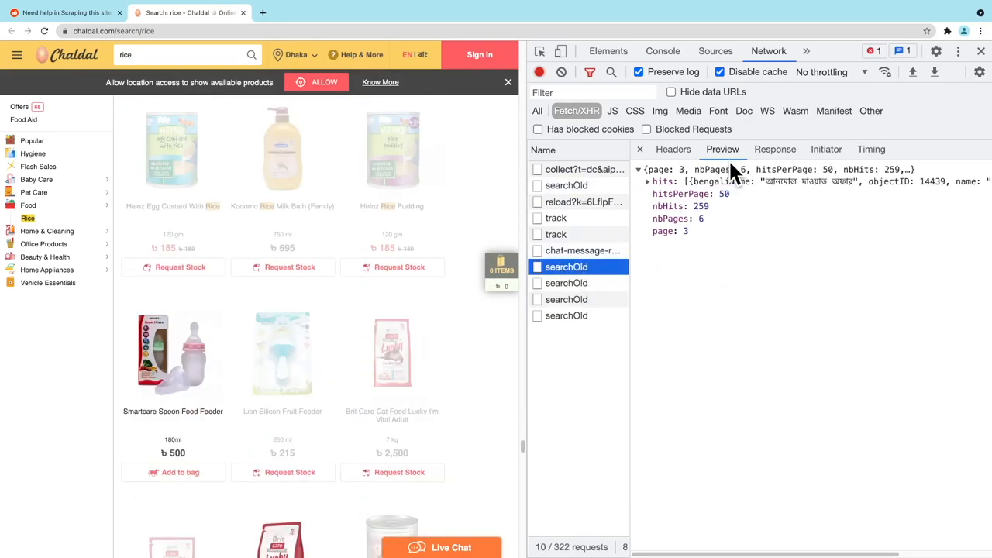
pyautogui.moveTo(663, 198)
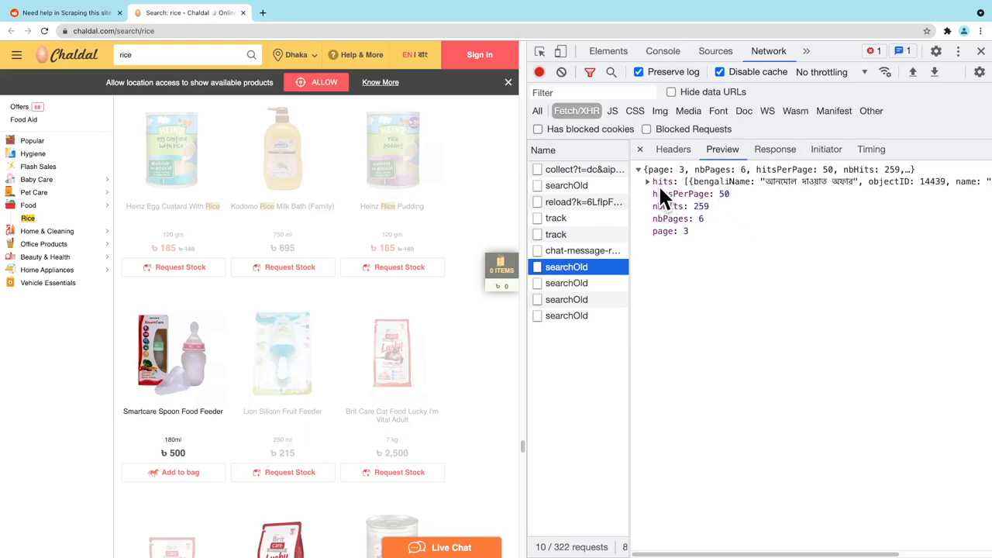
pyautogui.moveTo(701, 204)
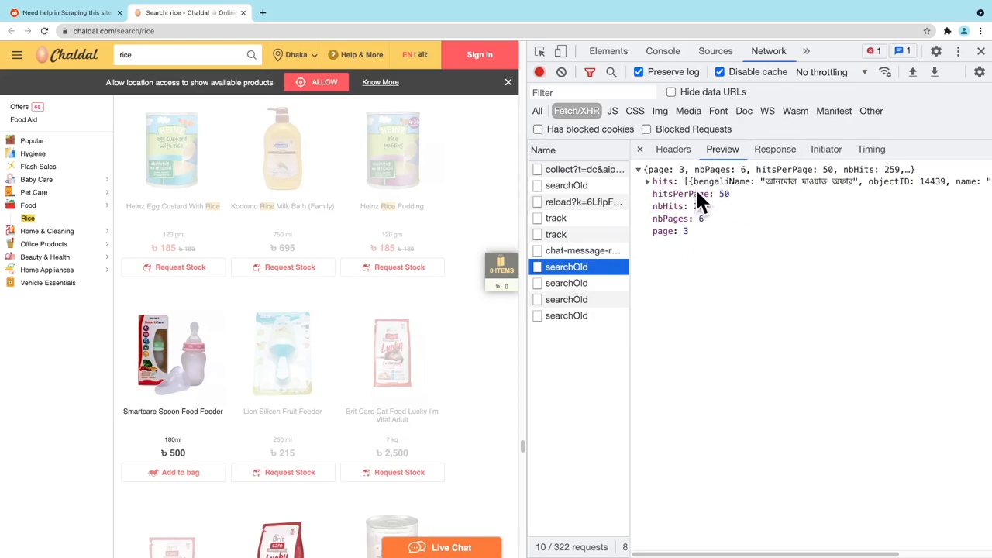
# Step: Compare the page number returned by each searchOld request (50 hits per page, 259 total, 6 pages)
pyautogui.click(566, 299)
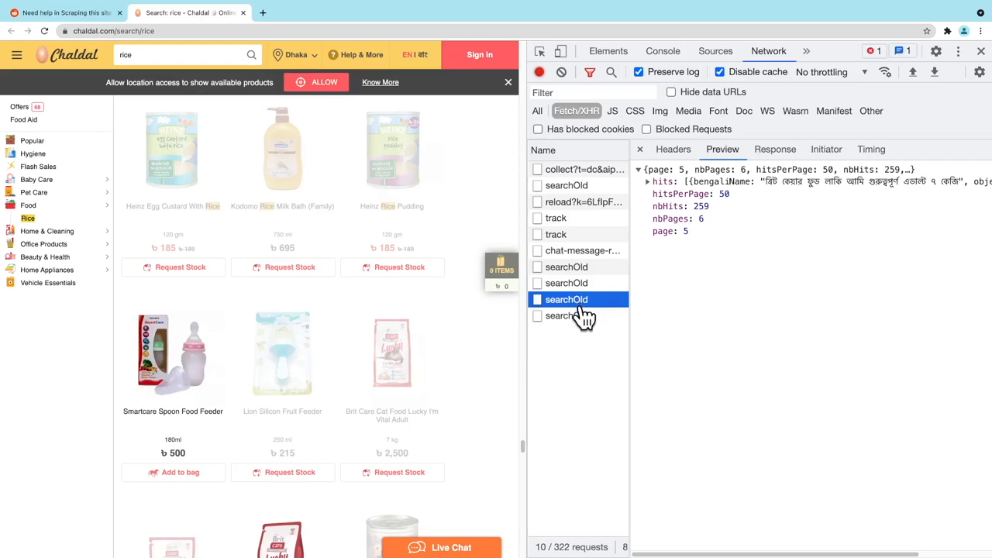
pyautogui.click(566, 282)
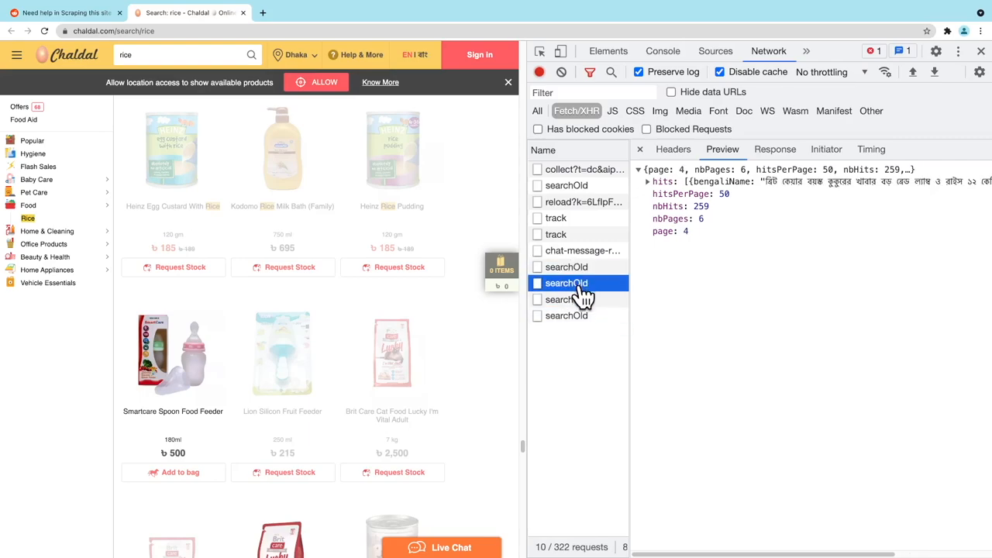
pyautogui.click(565, 315)
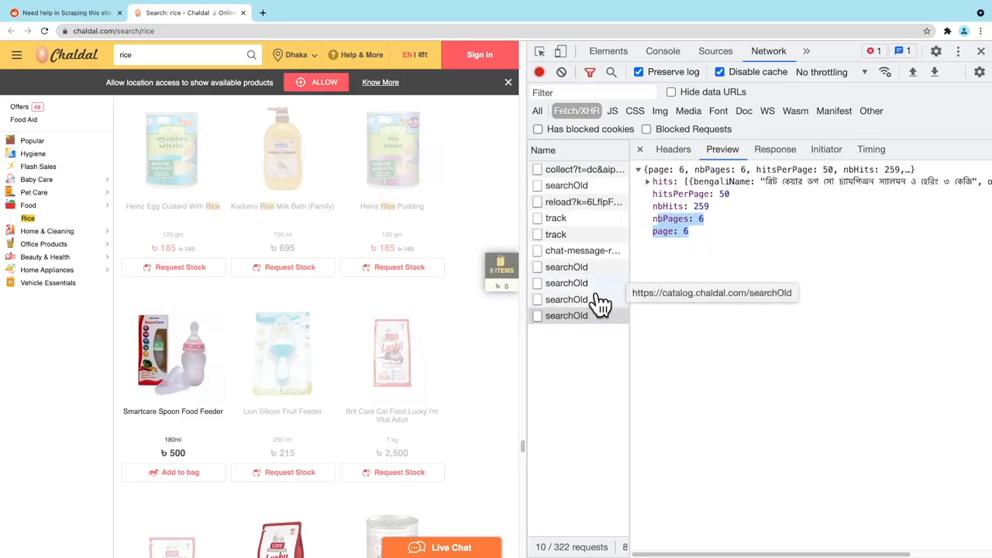
pyautogui.click(566, 299)
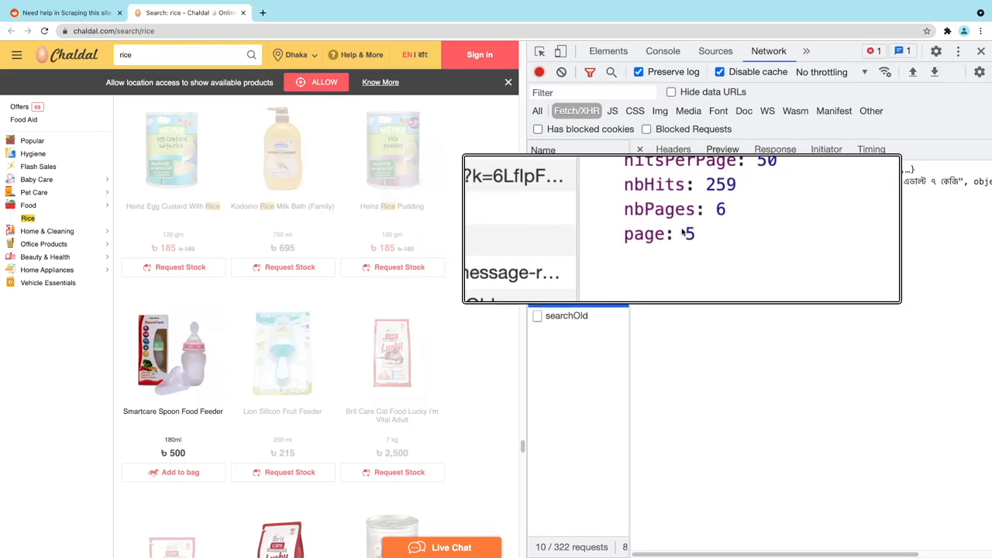
# Step: View the page 3 request's POST headers and payload: query "rice", pageSize 50, currentPageIndex 2
pyautogui.click(567, 266)
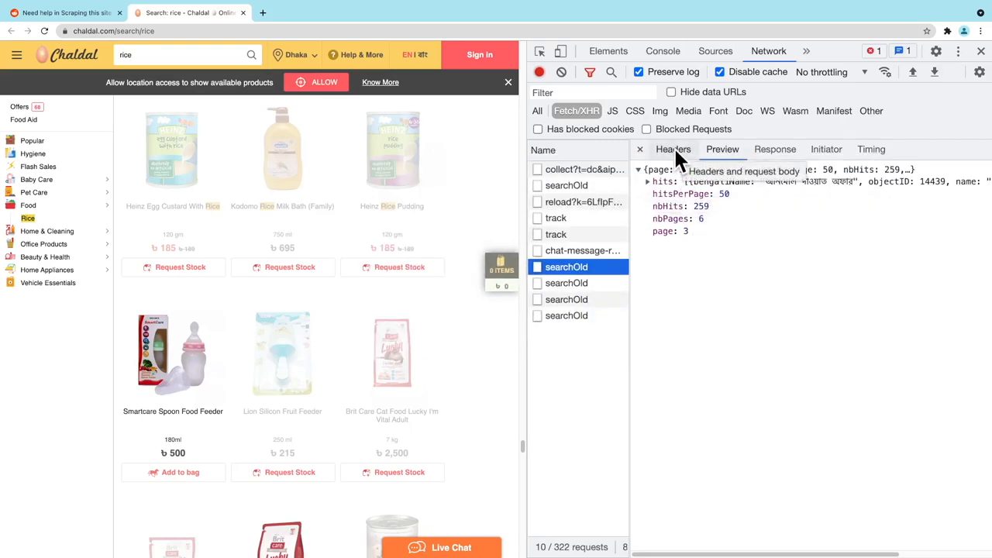
pyautogui.click(673, 149)
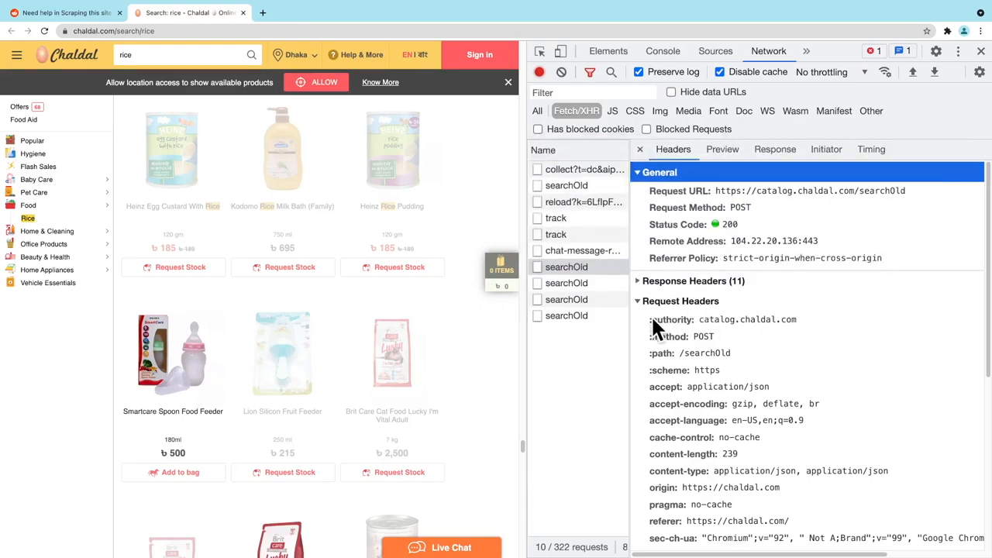
pyautogui.click(637, 172)
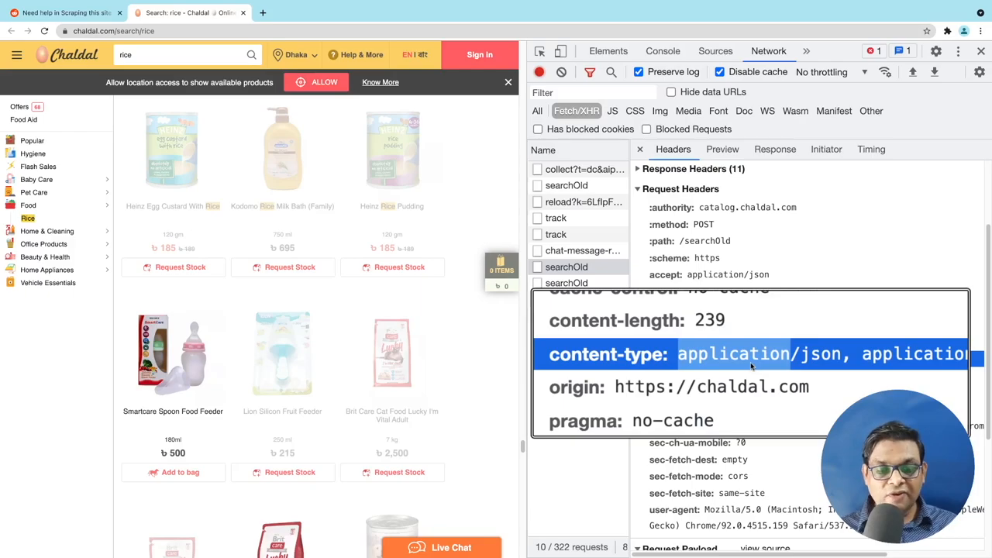
pyautogui.scroll(-3)
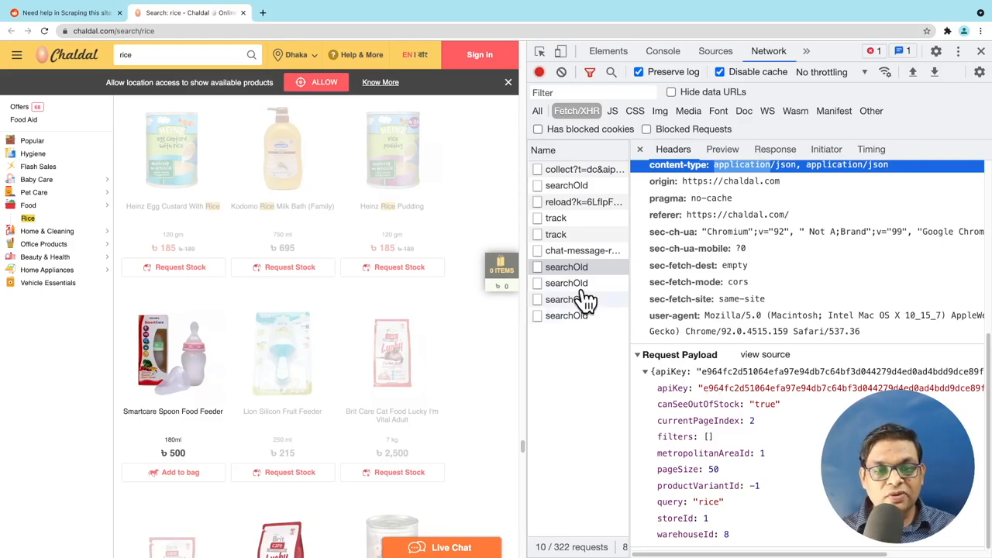
# Step: Recheck the page 3 response, then copy the page 4 searchOld request as cURL
pyautogui.click(566, 267)
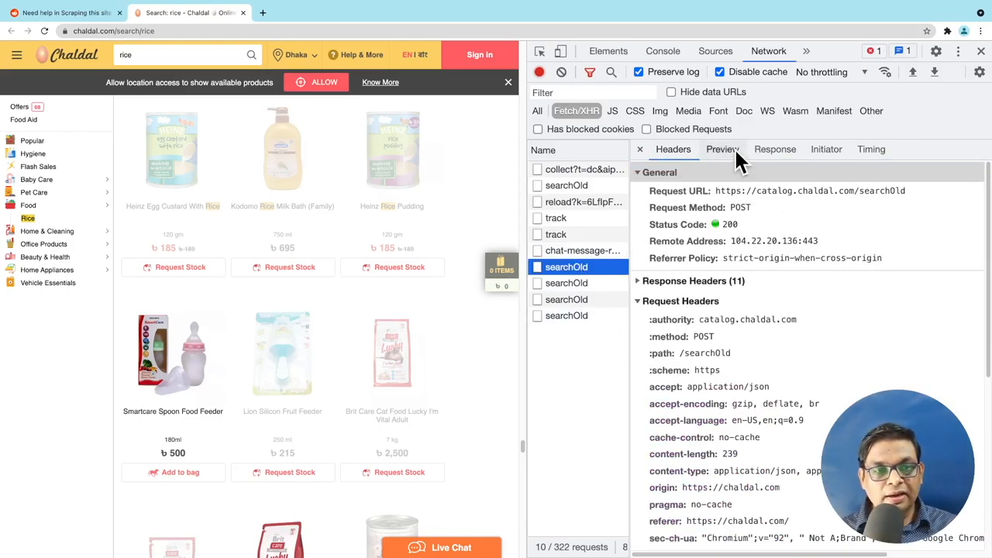
pyautogui.click(722, 149)
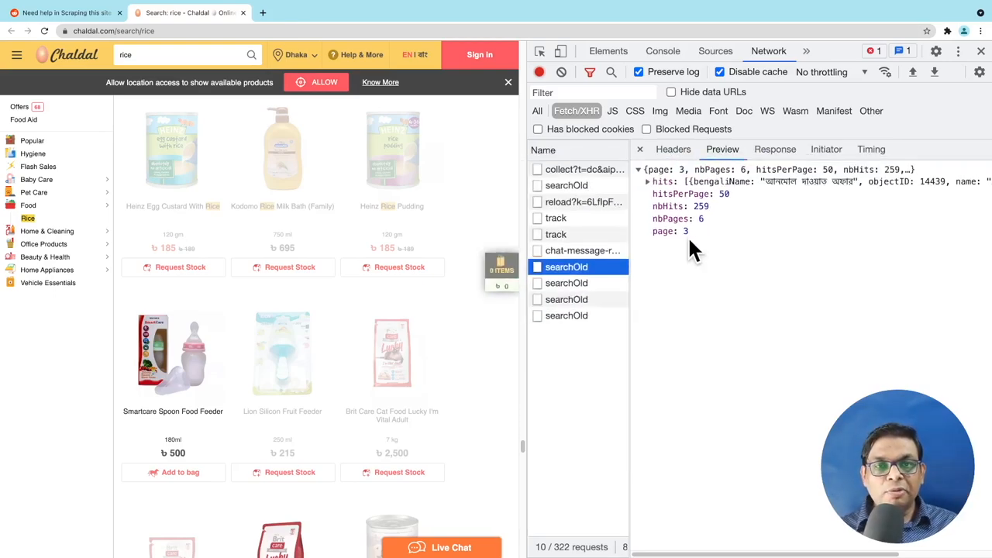
pyautogui.click(566, 282)
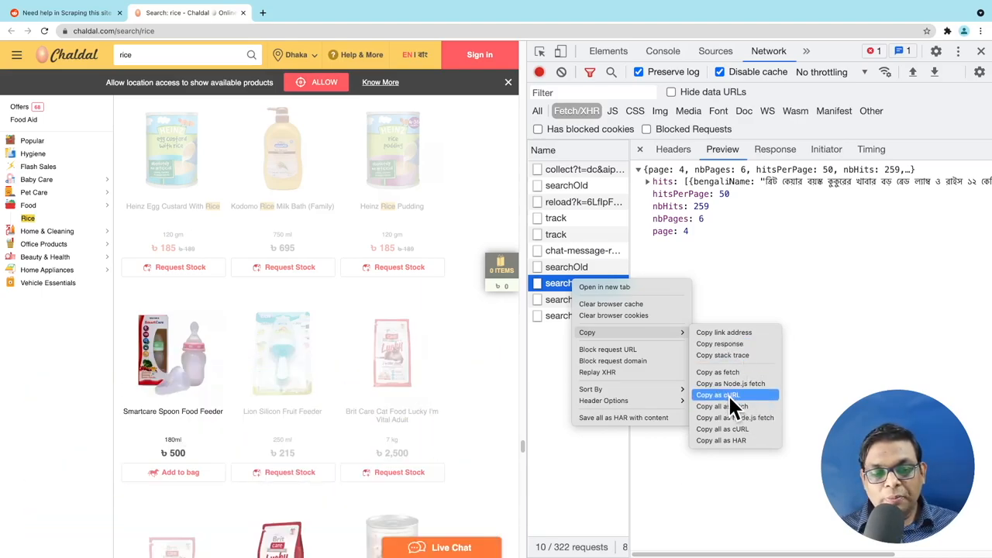
pyautogui.click(717, 394)
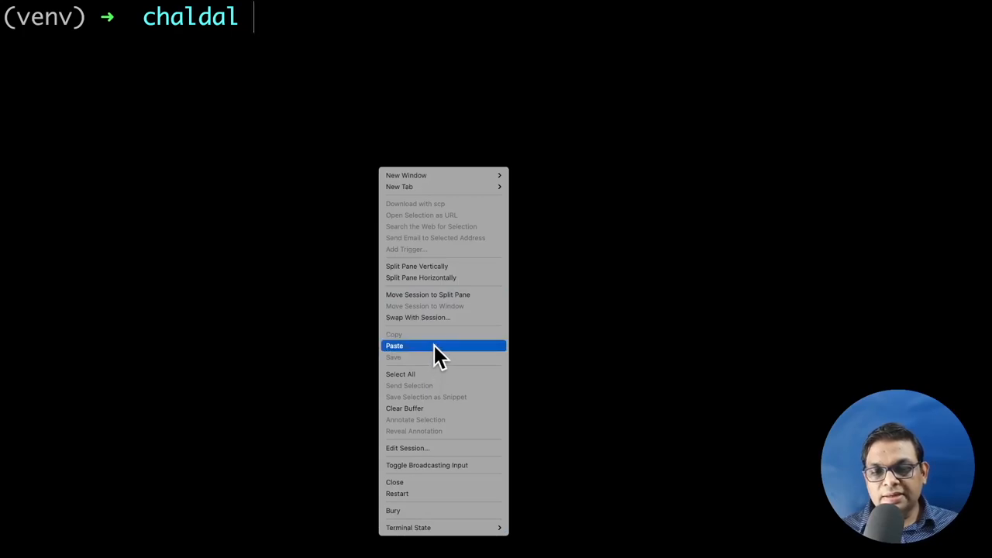
# Step: Paste the copied cURL command into the chaldal terminal
pyautogui.click(394, 346)
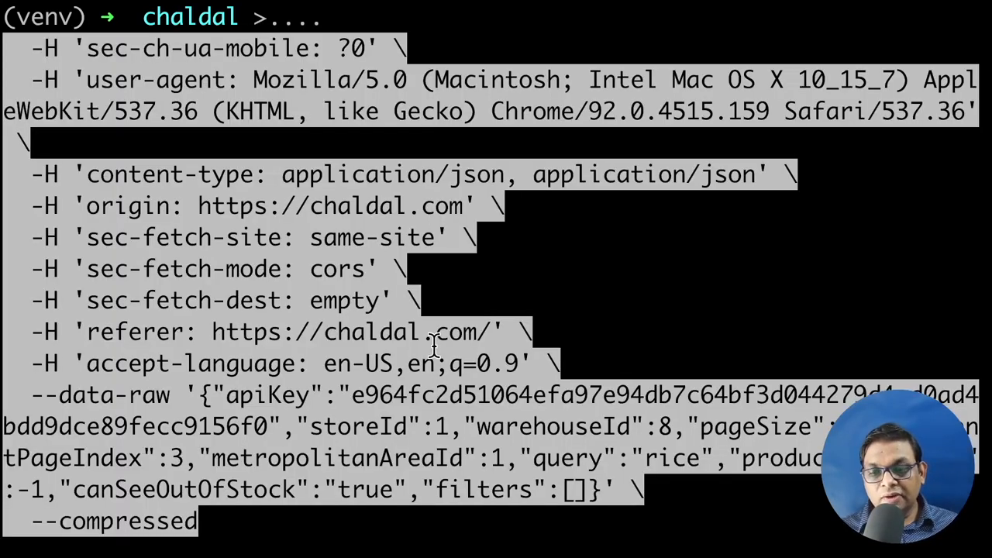
pyautogui.moveTo(492, 542)
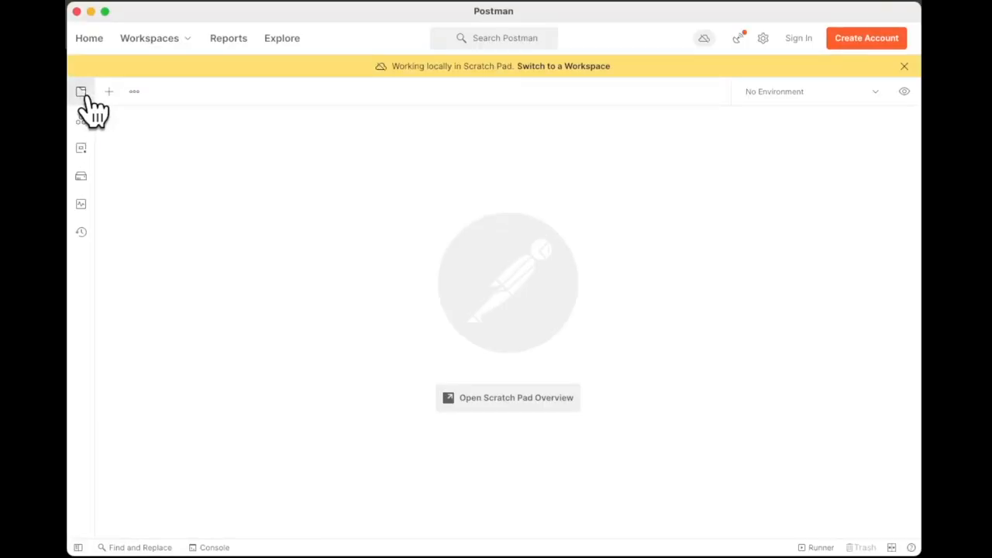
# Step: Import the cURL as raw text, creating a POST request to catalog.chaldal.com/searchOld
pyautogui.click(81, 92)
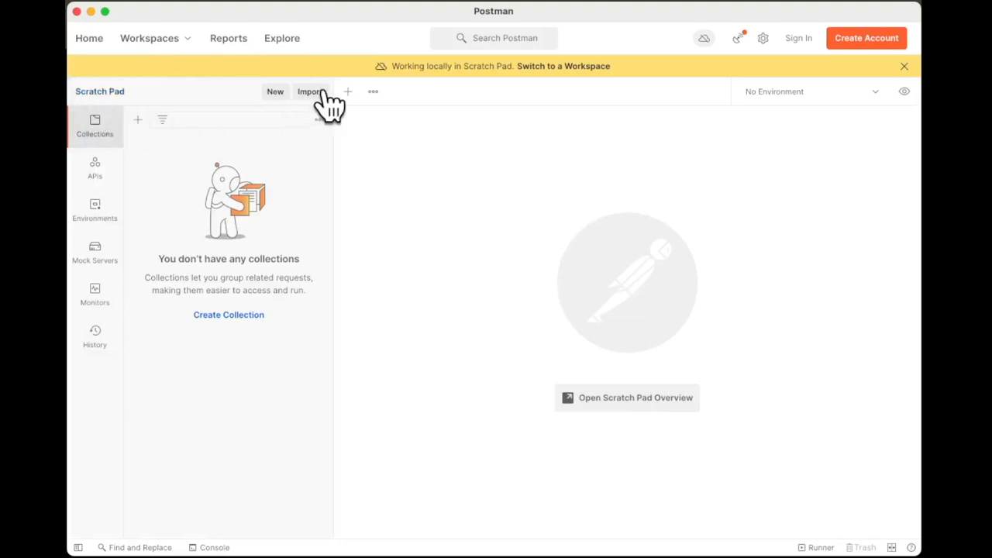
pyautogui.click(309, 91)
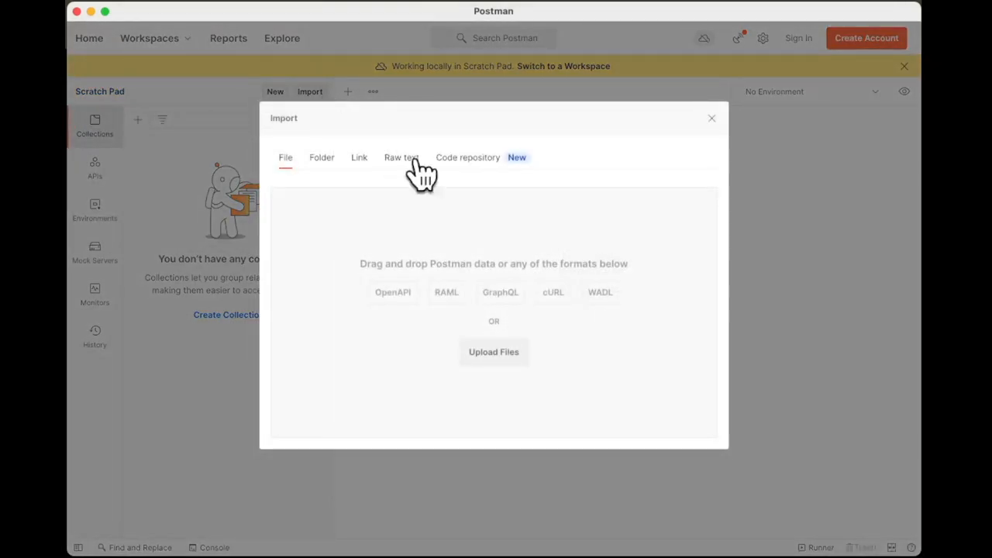
pyautogui.click(402, 157)
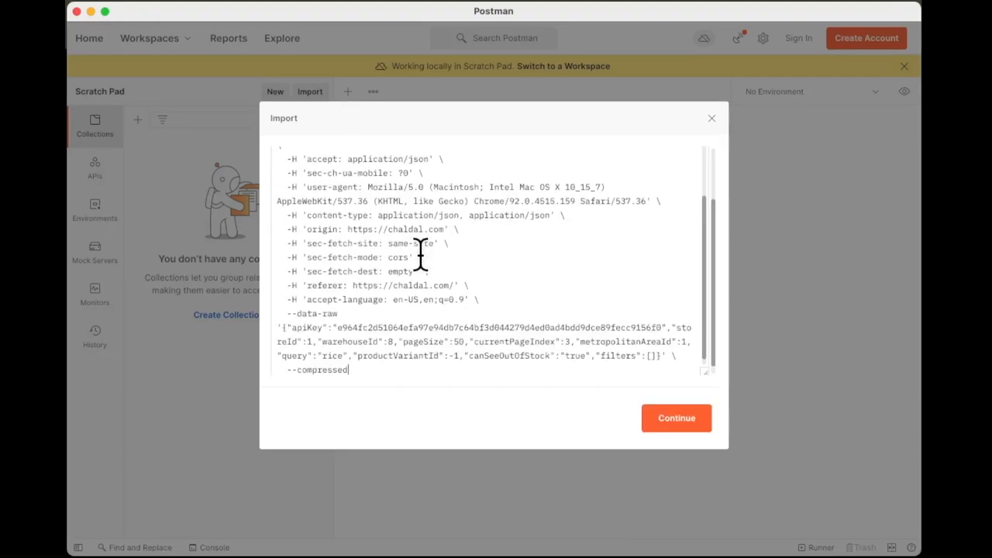
pyautogui.click(675, 418)
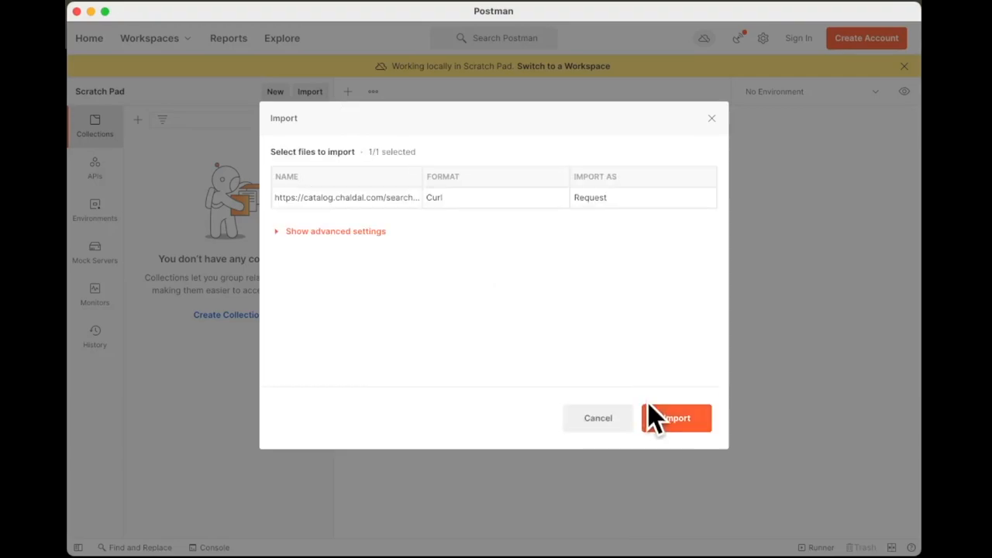
pyautogui.click(675, 418)
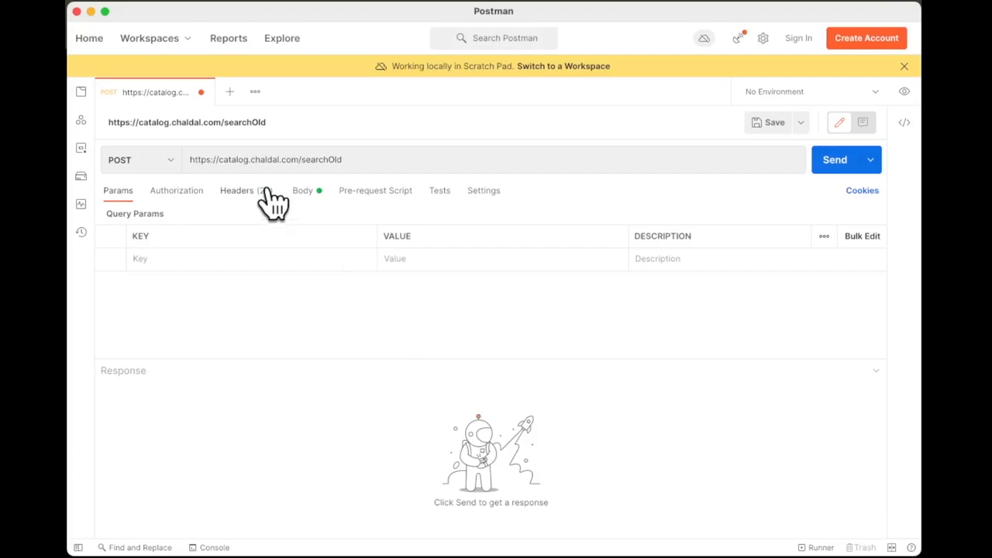
# Step: Review the headers and beautify the JSON body (query "rice", pageSize 50, currentPageIndex 3)
pyautogui.click(237, 190)
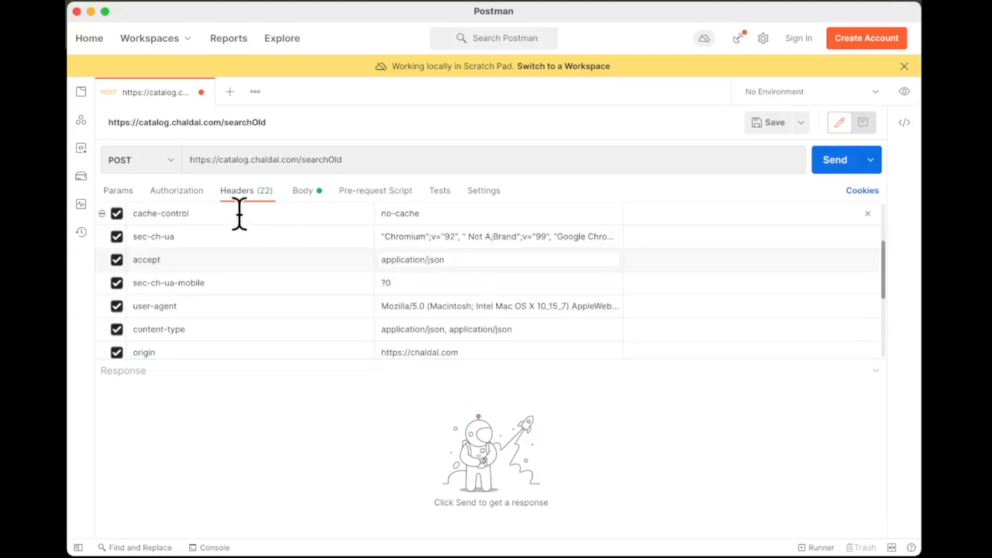
pyautogui.click(301, 190)
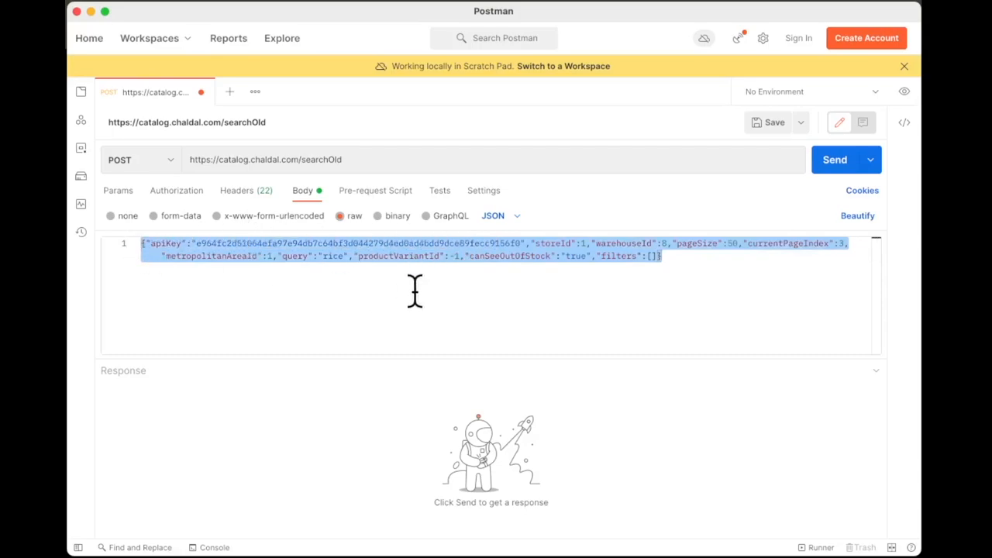
pyautogui.click(658, 256)
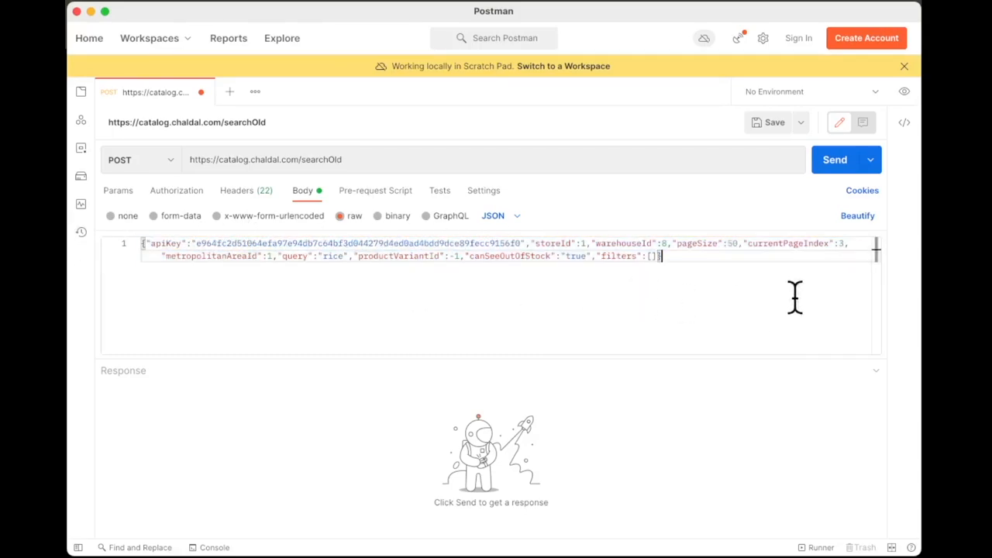
pyautogui.click(857, 215)
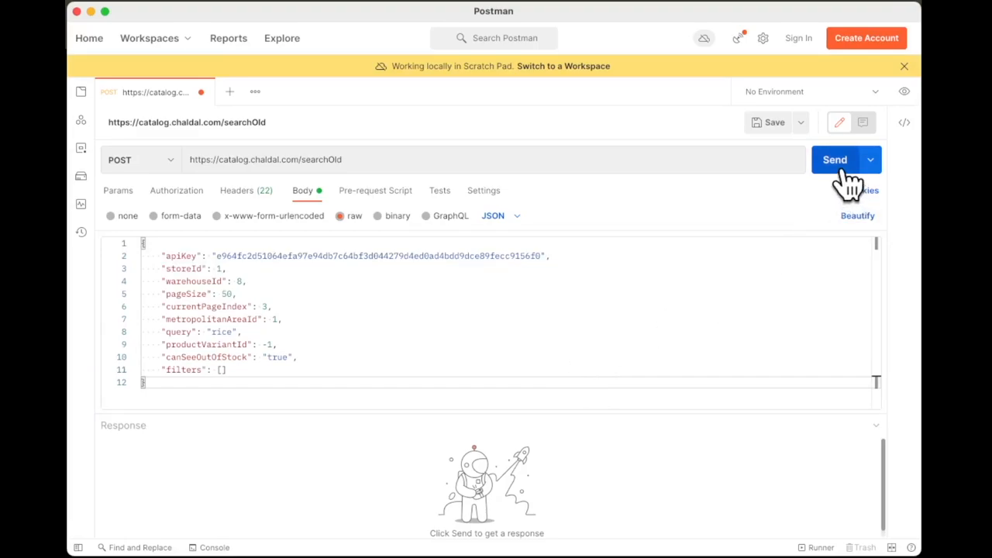
# Step: Send the request and highlight hitsPerPage in the 200 OK response (page 4 of 6, 259 total)
pyautogui.click(834, 160)
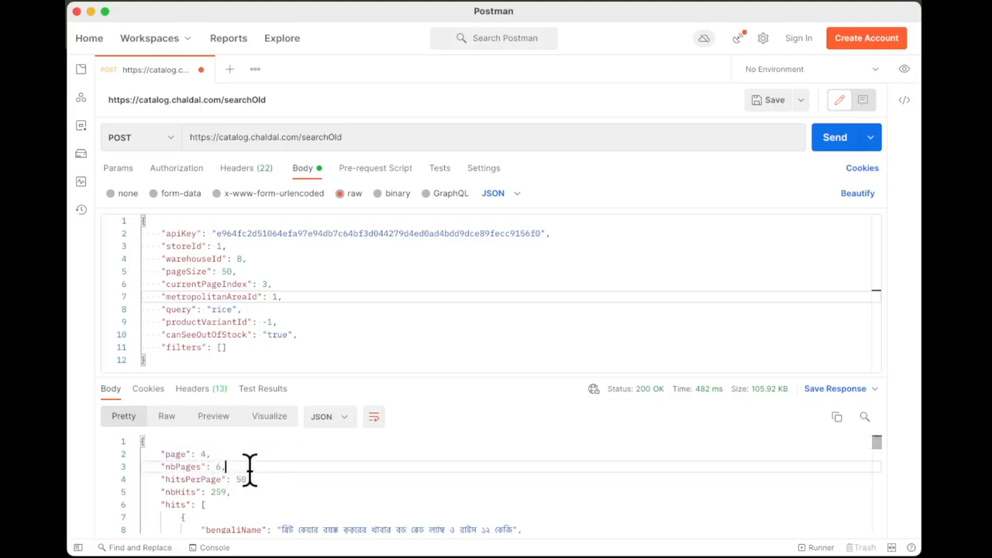
pyautogui.doubleClick(194, 479)
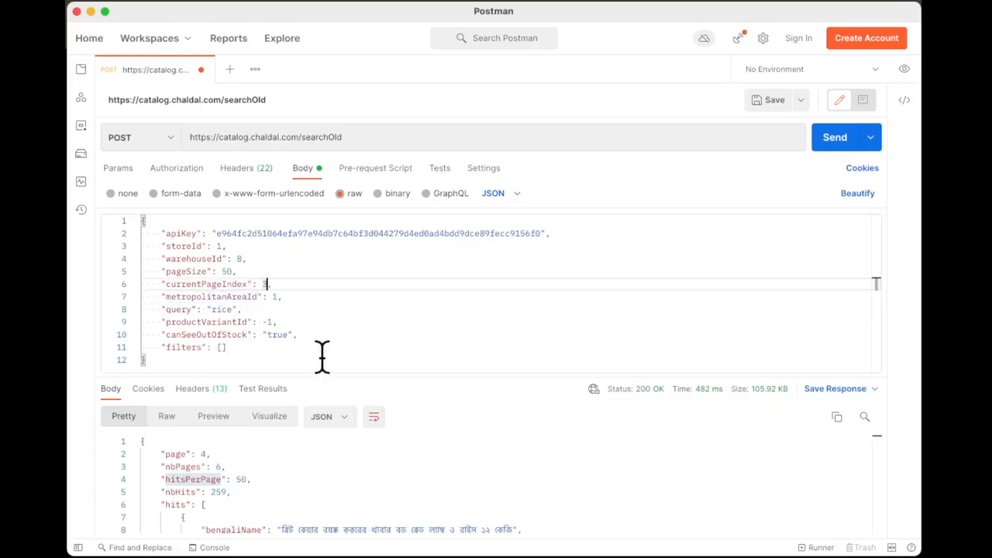
# Step: Resend with currentPageIndex 2, then 0 to get page 1 of 6 starting with Chinigura Rice 1 kg
pyautogui.write('3')
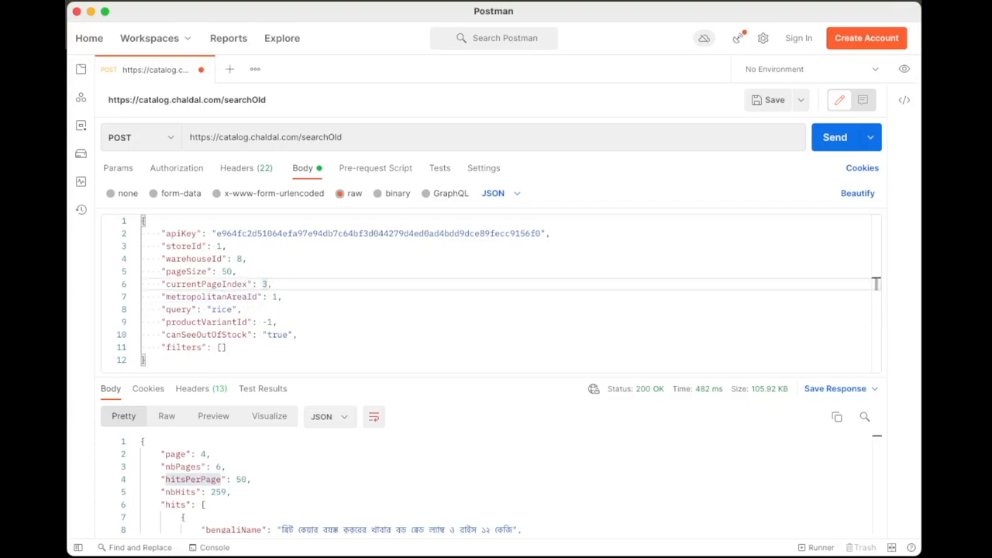
pyautogui.click(835, 137)
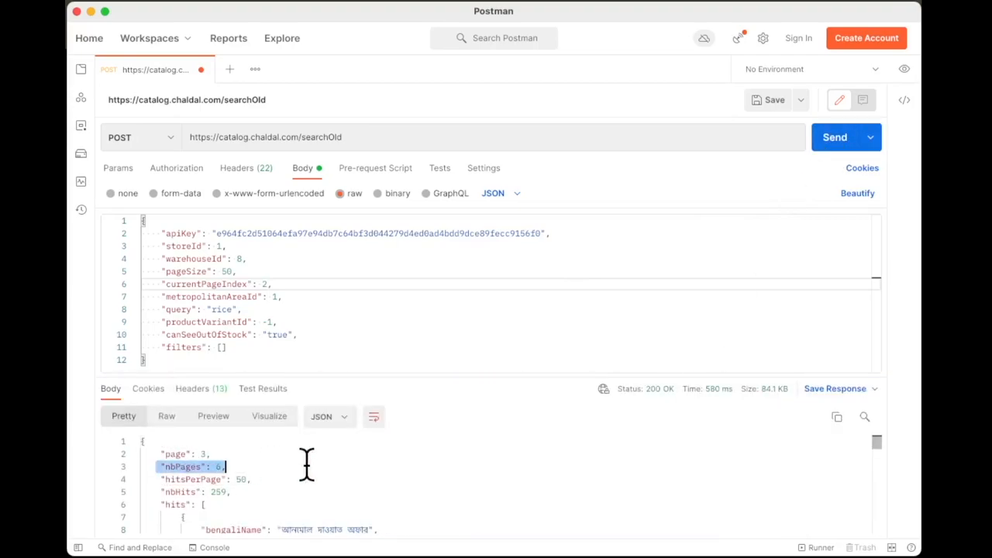
pyautogui.click(182, 453)
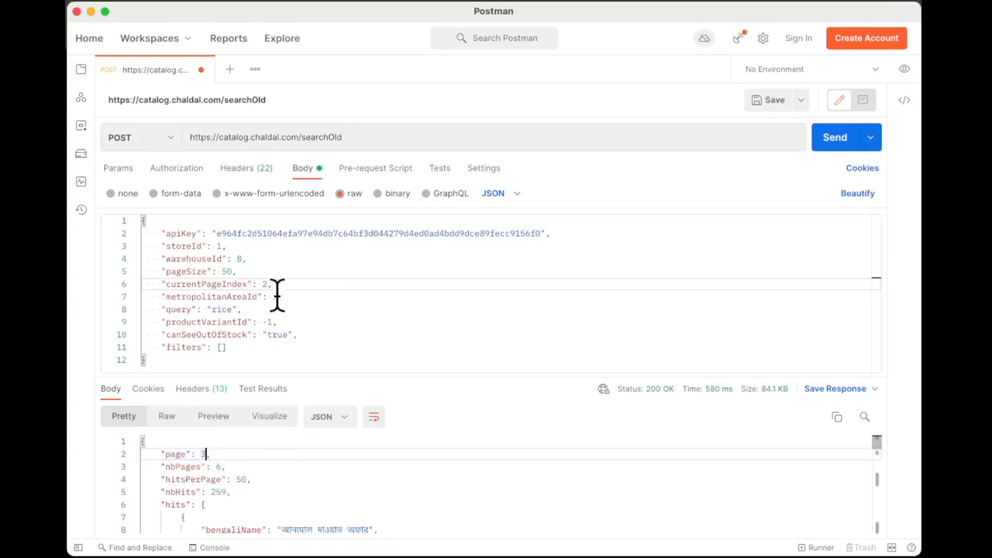
pyautogui.write('1,')
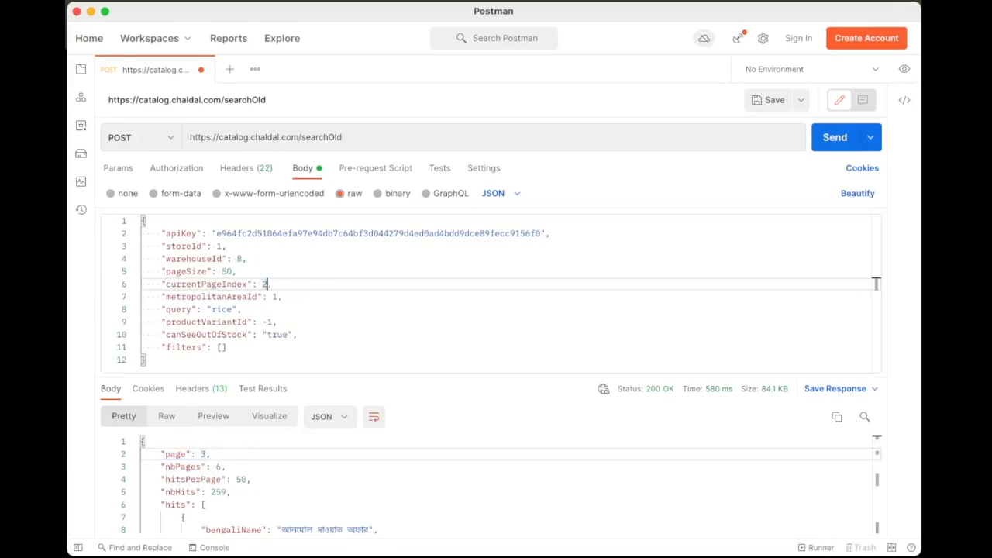
pyautogui.click(834, 137)
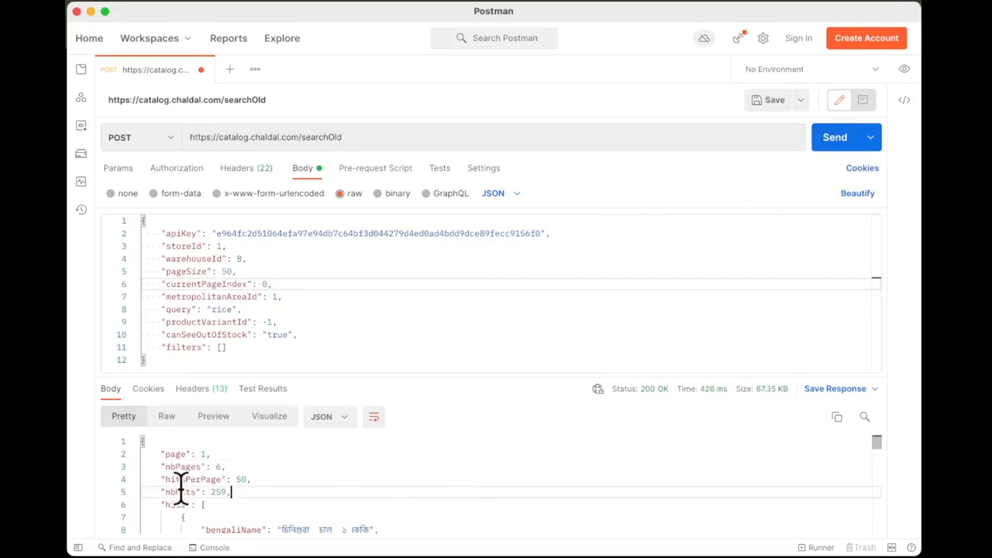
pyautogui.doubleClick(177, 453)
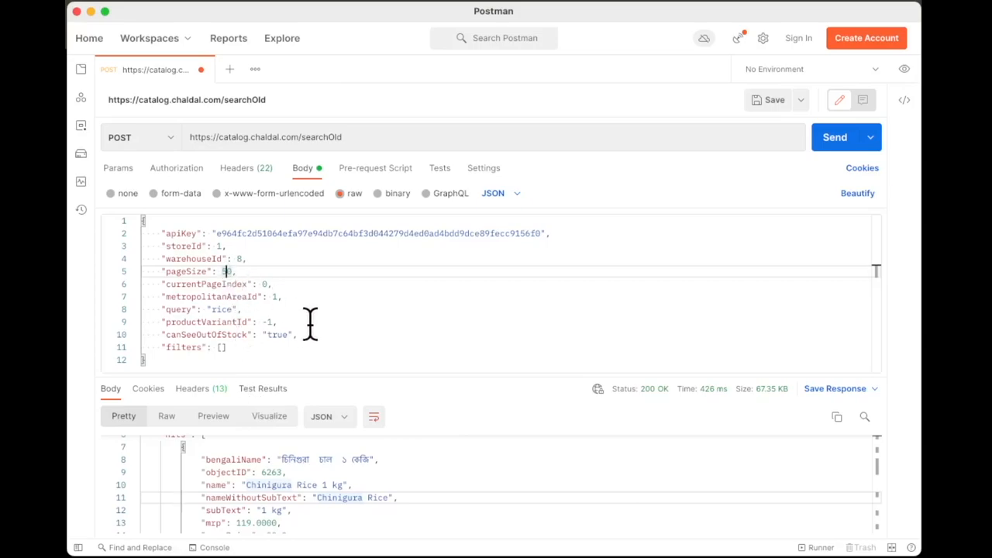
# Step: Send the request with pageSize 100 then 300, then with the 'rice' query cleared
pyautogui.write('100')
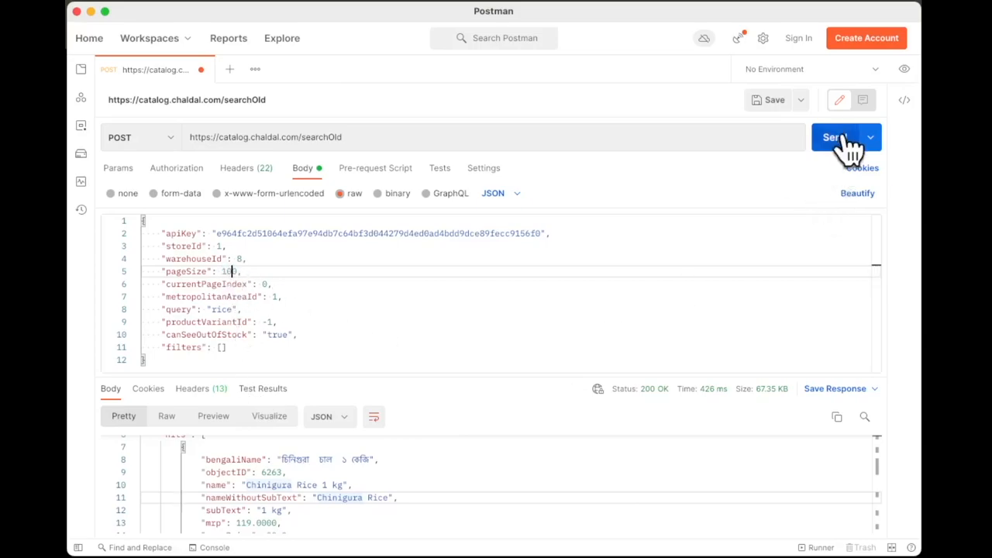
pyautogui.click(834, 137)
pyautogui.write('3')
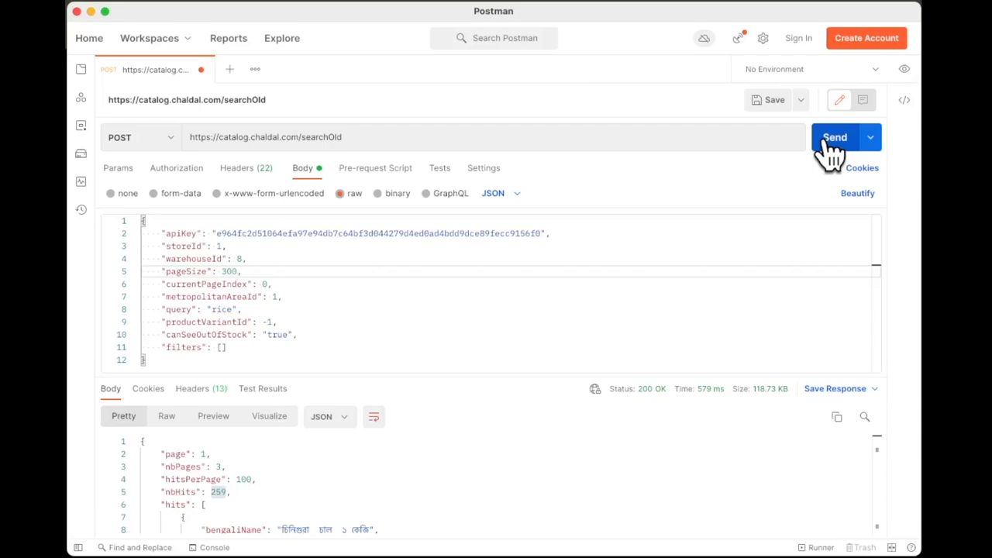
pyautogui.click(835, 137)
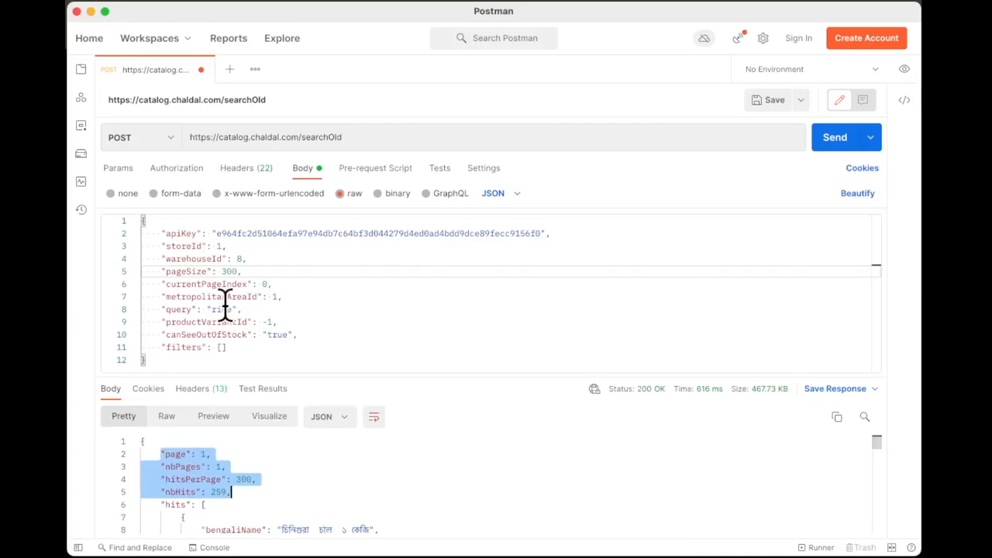
pyautogui.doubleClick(221, 309)
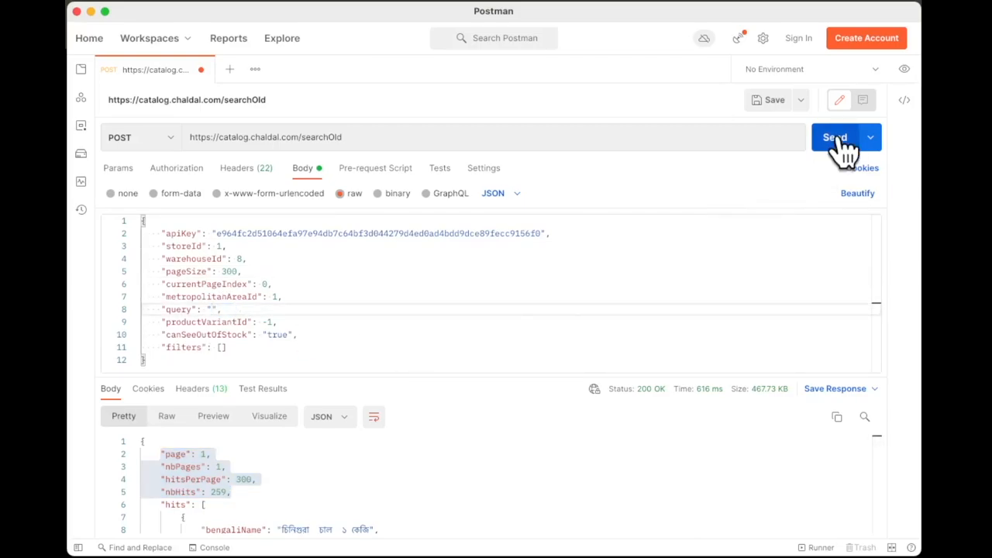
pyautogui.click(834, 137)
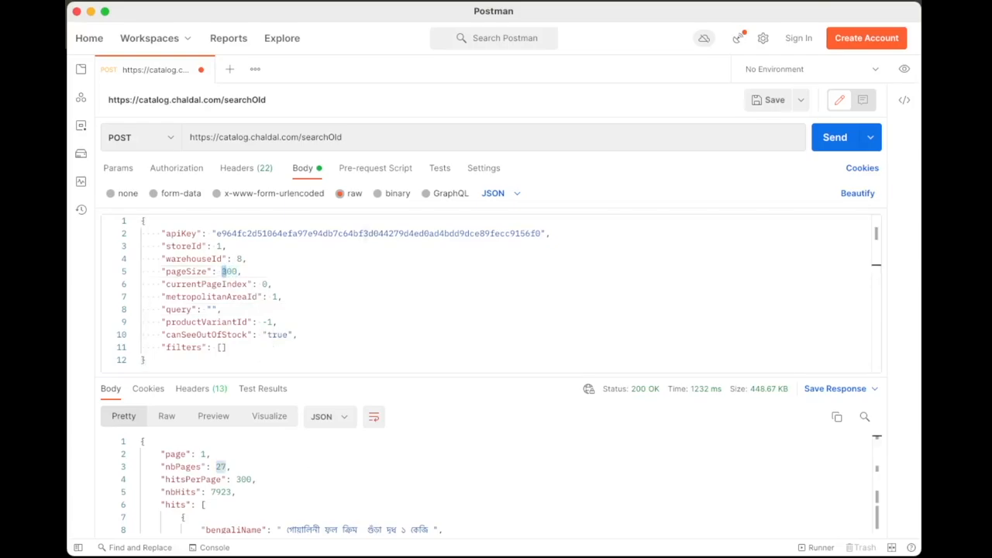
# Step: Raise pageSize to 1000 and then 8000 so all 7923 hits come back in one page
pyautogui.write('1000')
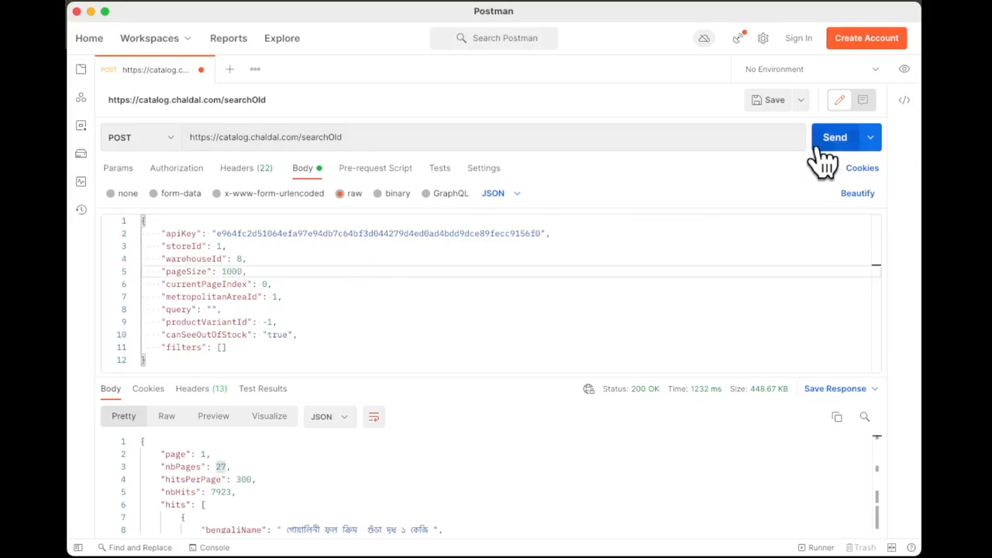
pyautogui.click(835, 137)
pyautogui.write('8')
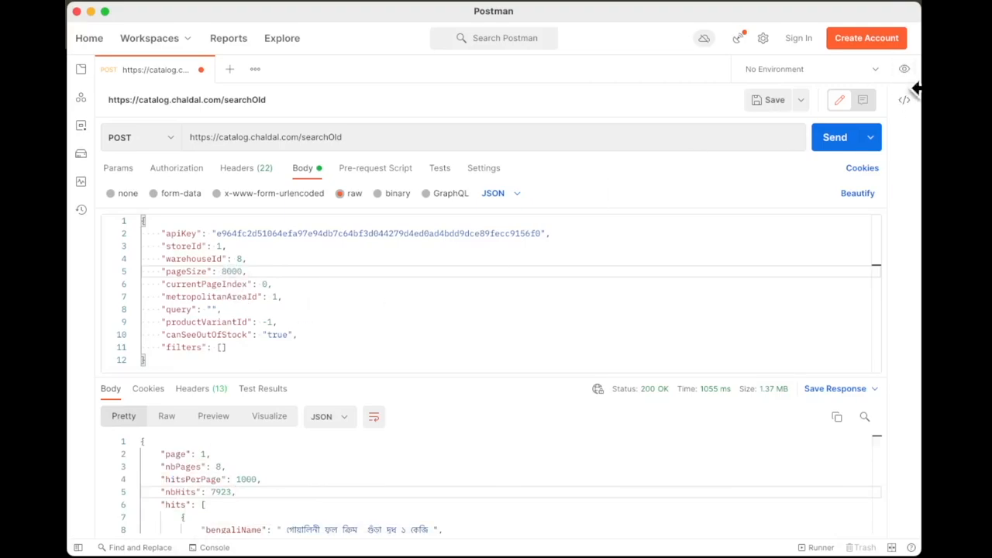
pyautogui.click(834, 138)
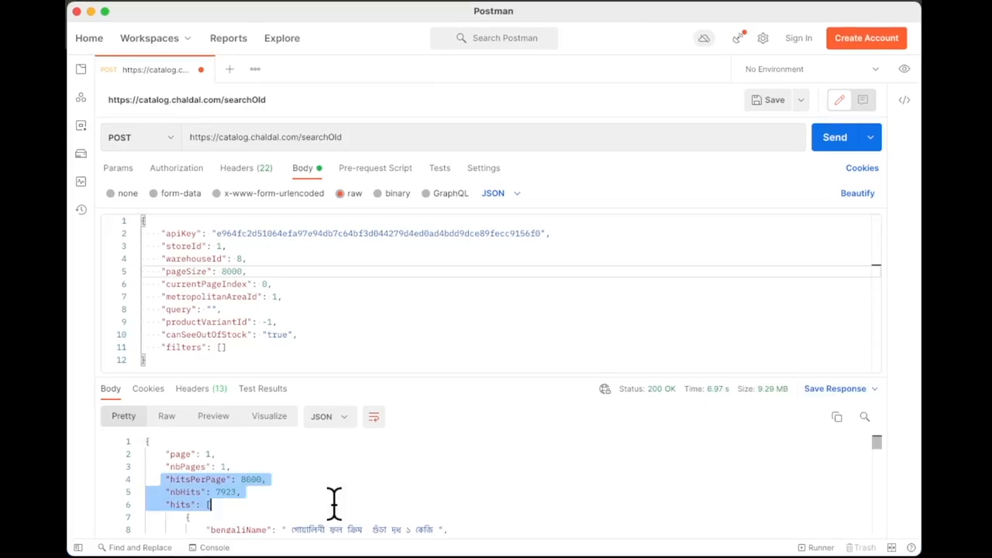
pyautogui.moveTo(470, 432)
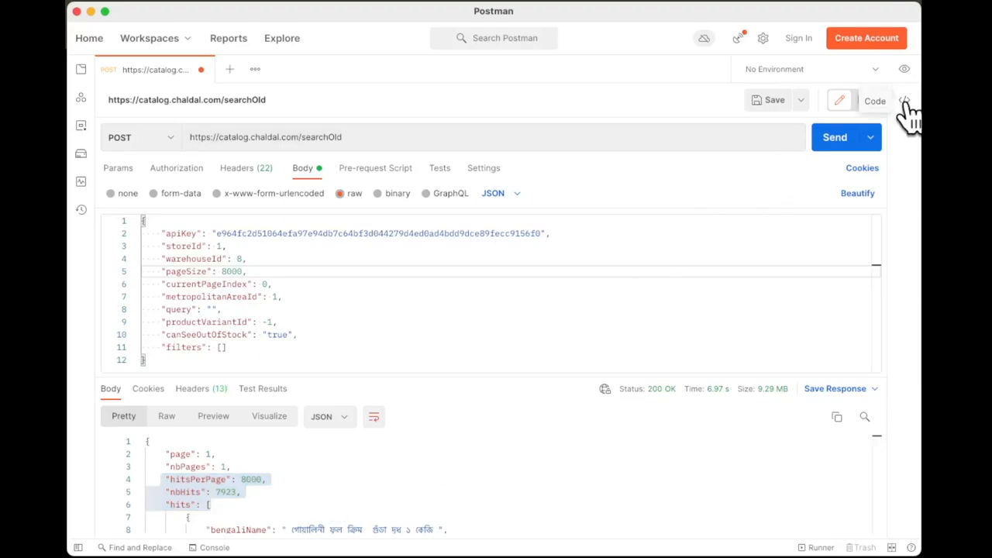
# Step: Show the generated code snippet for the request and switch it to cURL
pyautogui.click(905, 101)
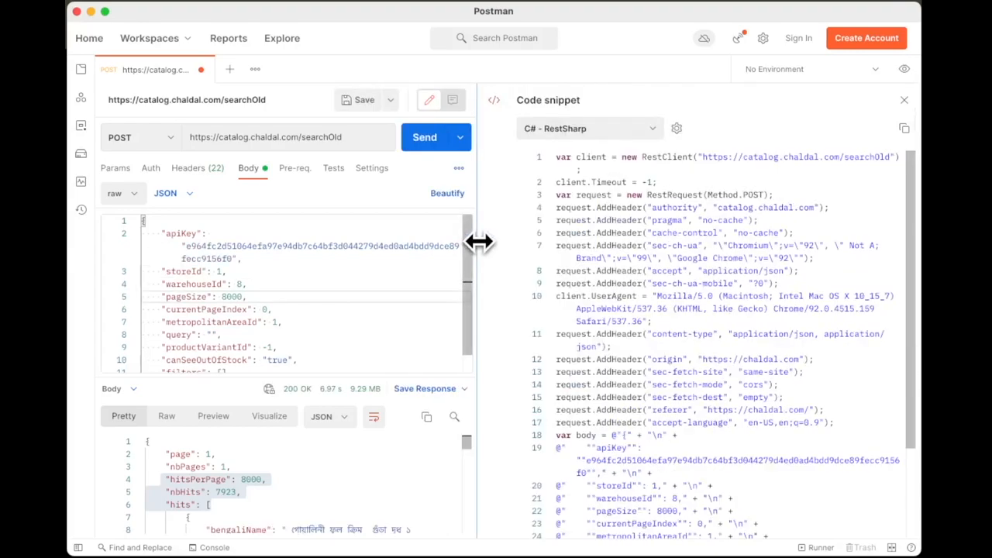
pyautogui.click(586, 128)
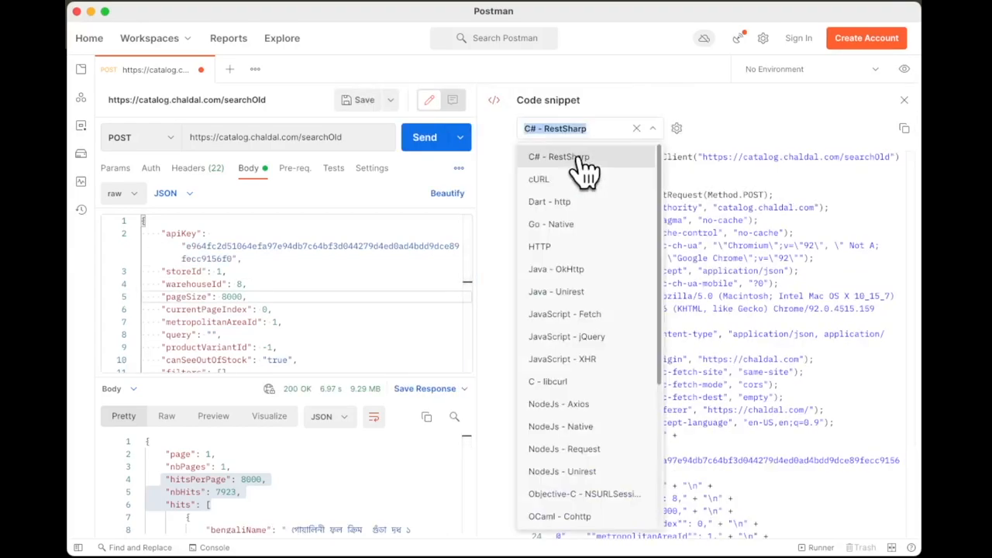
pyautogui.click(539, 179)
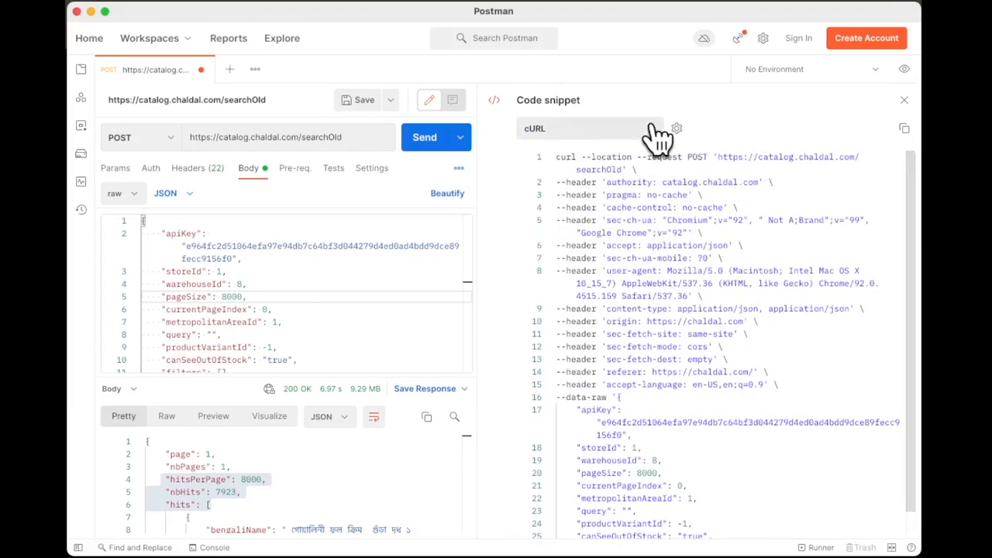
pyautogui.click(585, 127)
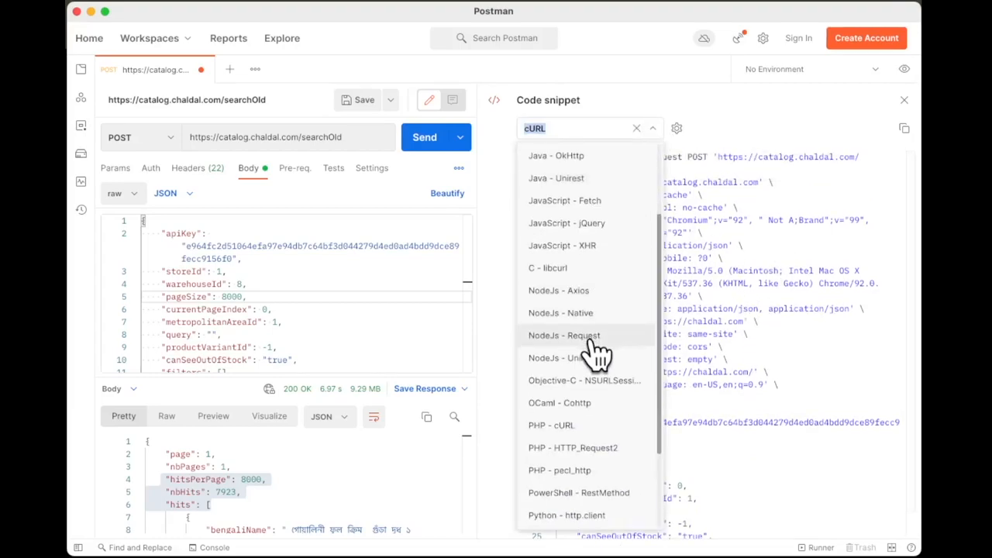
# Step: Try the Python http.client snippet, then settle on Python Requests
pyautogui.scroll(-3)
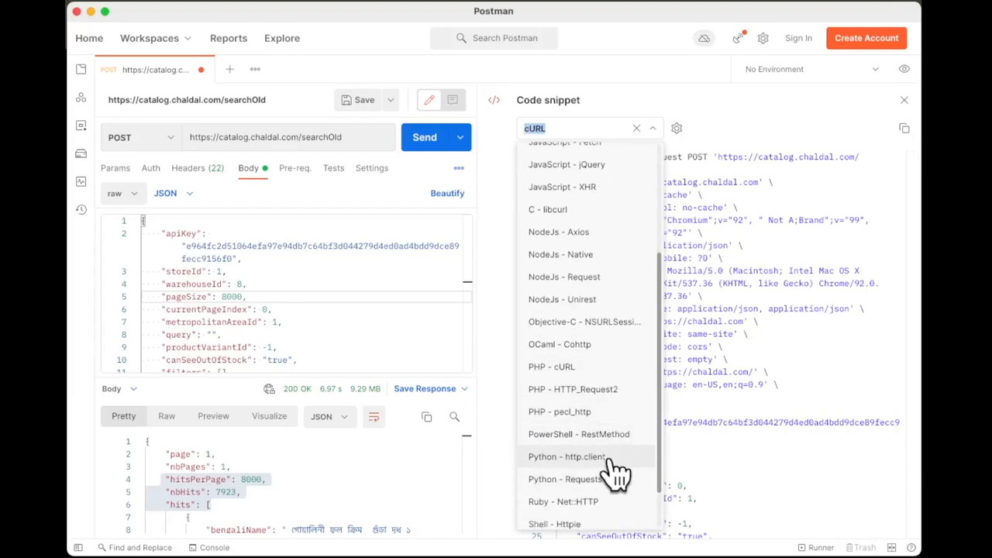
pyautogui.click(567, 456)
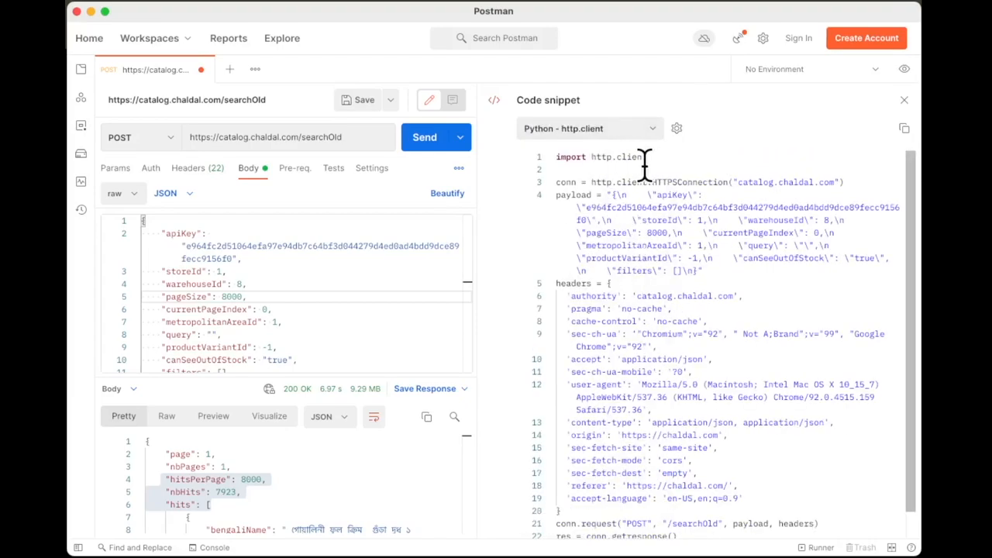
pyautogui.click(589, 127)
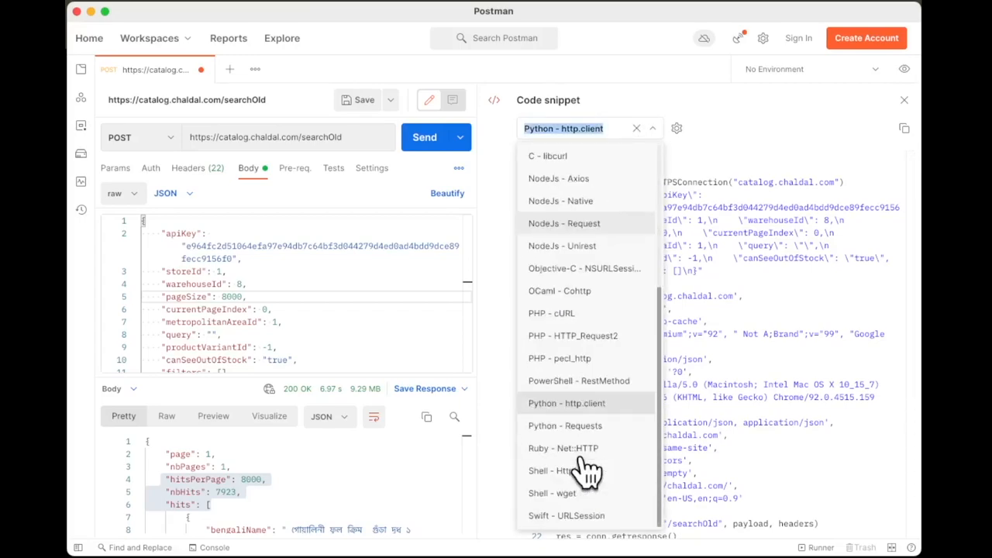
pyautogui.click(564, 425)
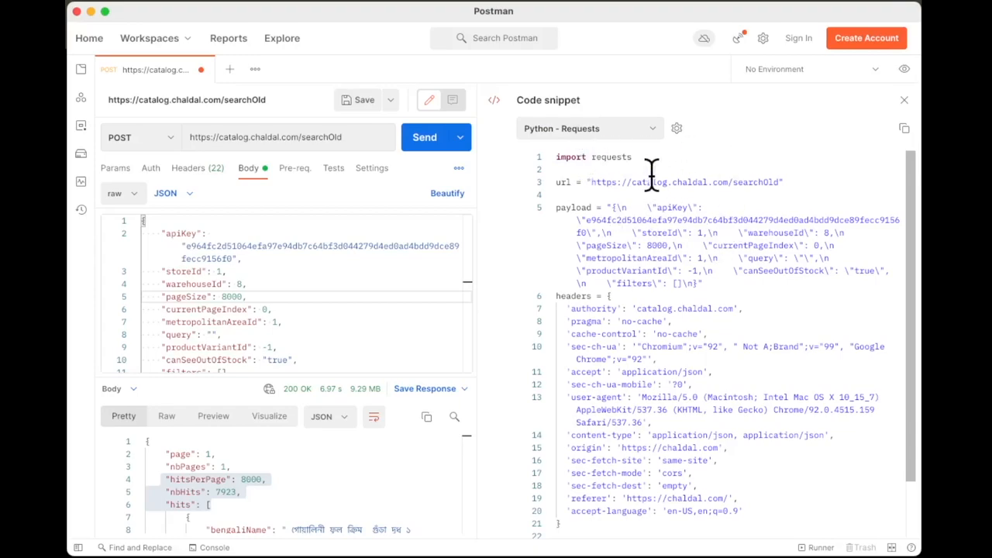
pyautogui.moveTo(907, 140)
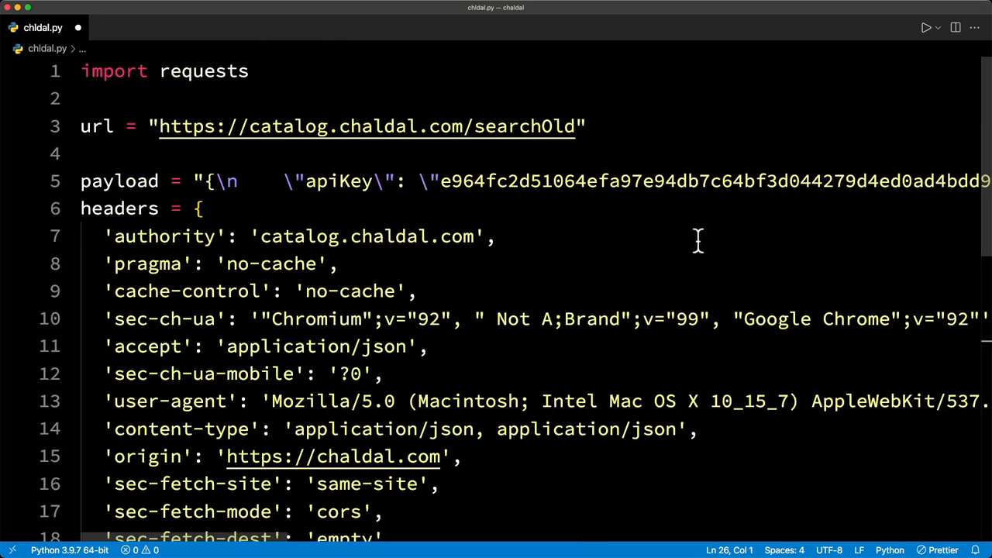
# Step: Indent the exported request code under a new 'def get_json():' header
pyautogui.click(99, 127)
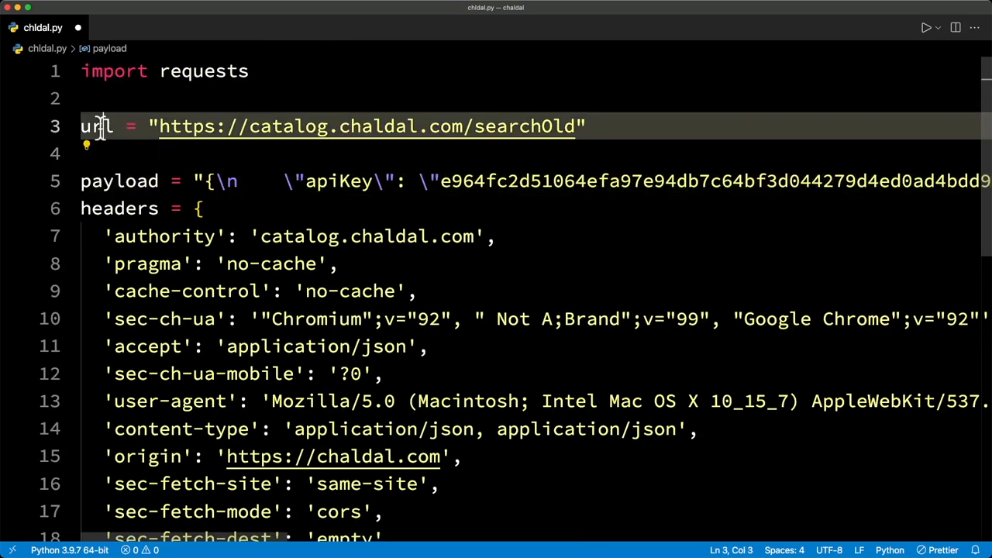
pyautogui.doubleClick(118, 181)
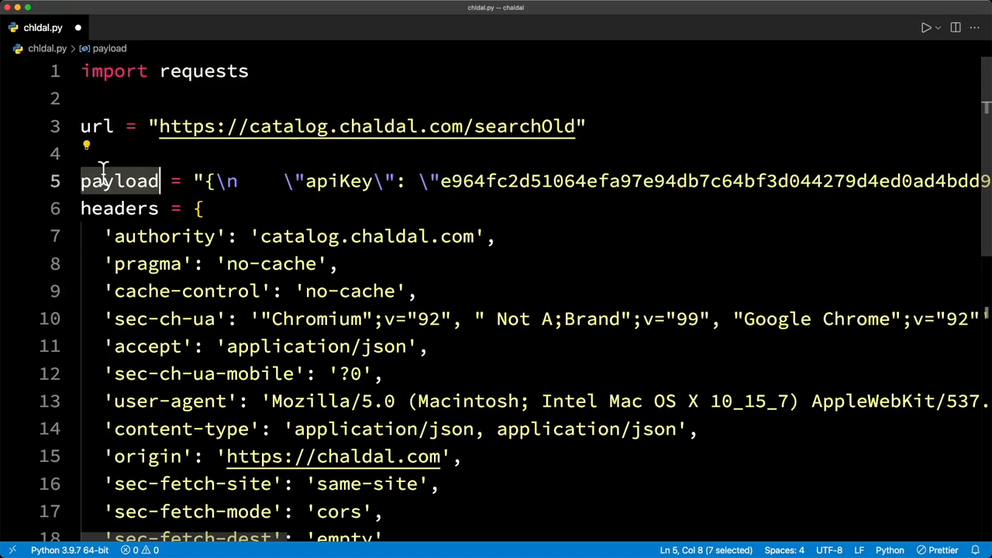
pyautogui.moveTo(129, 215)
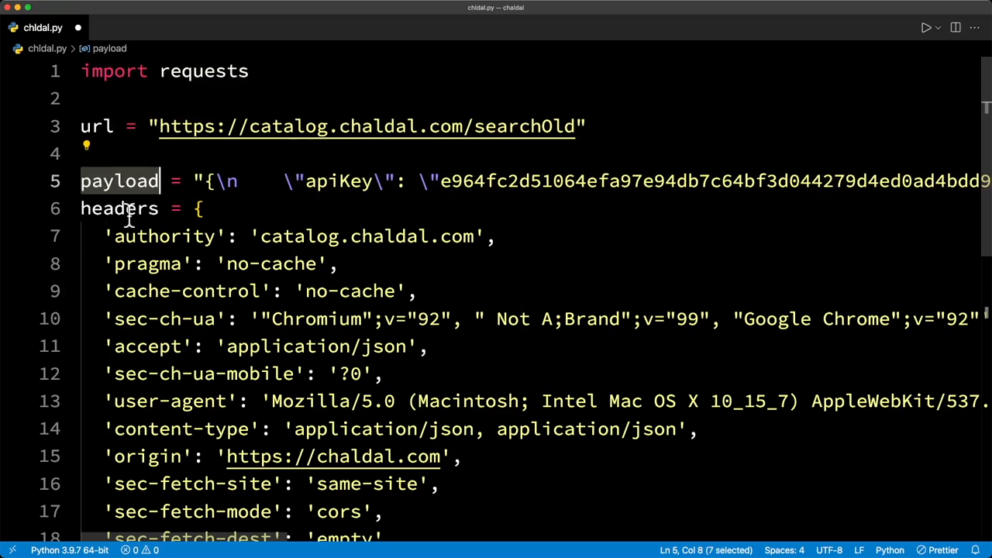
pyautogui.scroll(-3)
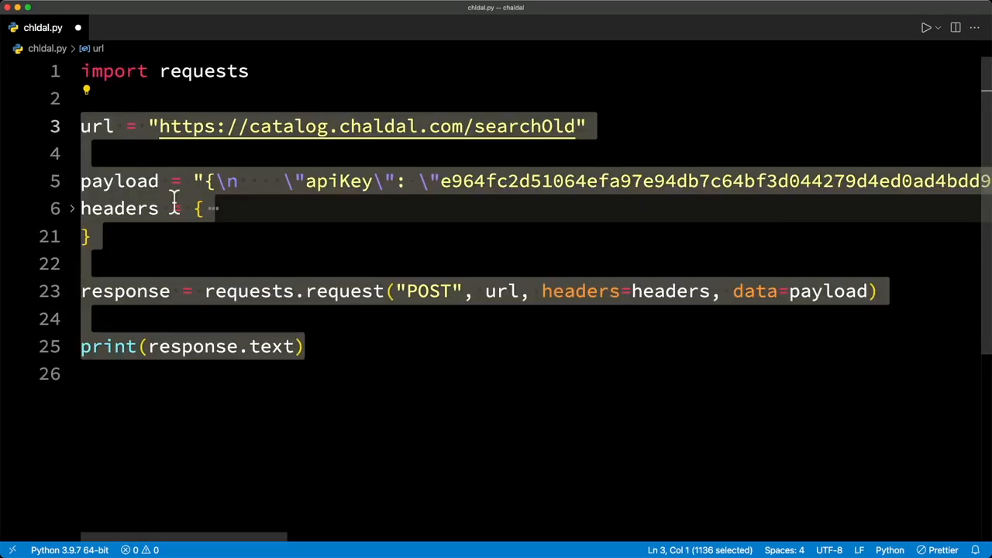
pyautogui.write('def get_json')
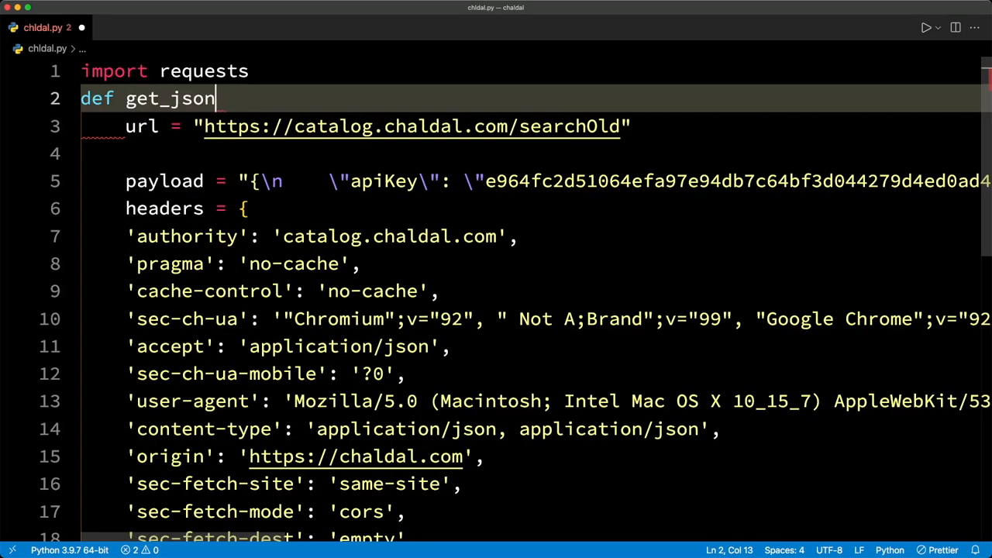
pyautogui.write('():')
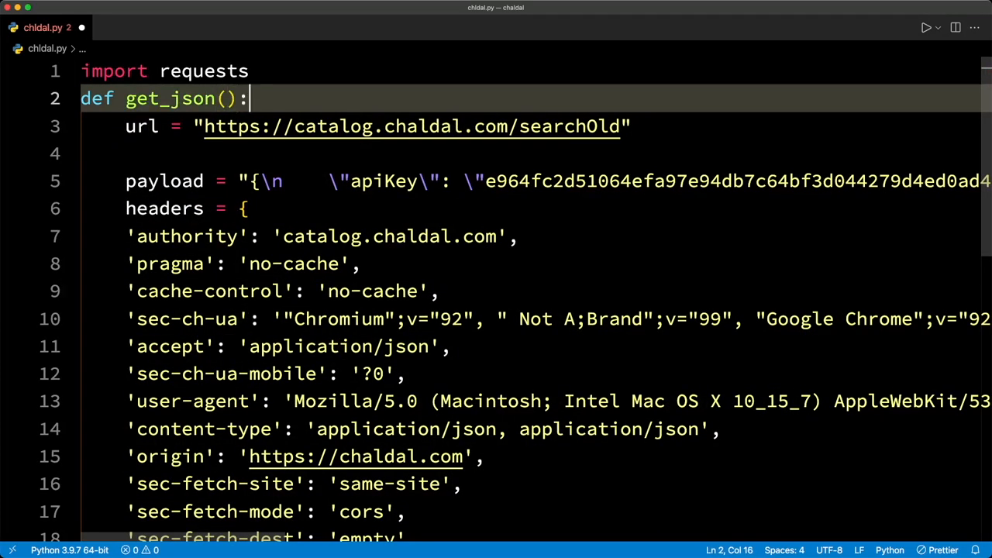
# Step: End get_json with 'return response.json()' and fold the function body
pyautogui.scroll(-3)
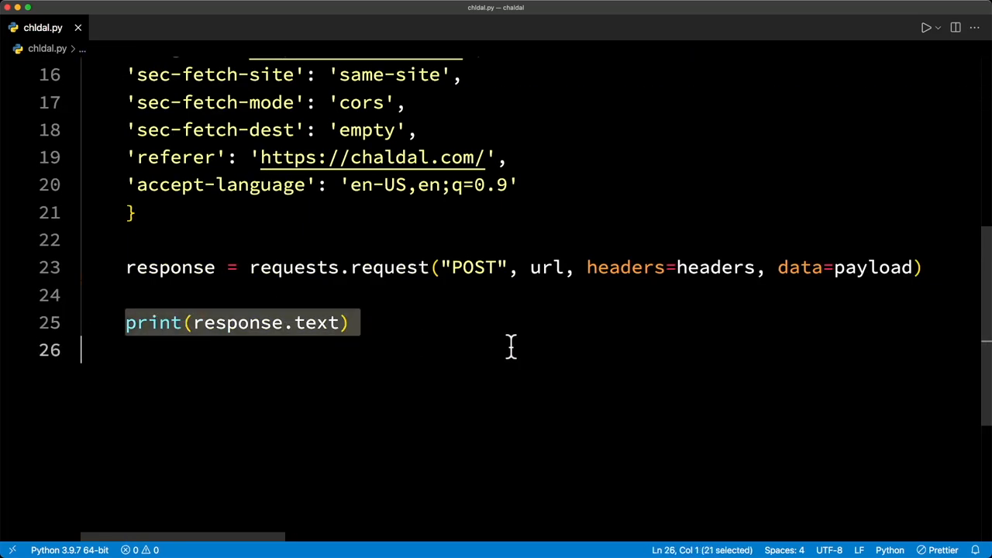
pyautogui.write('return response.j')
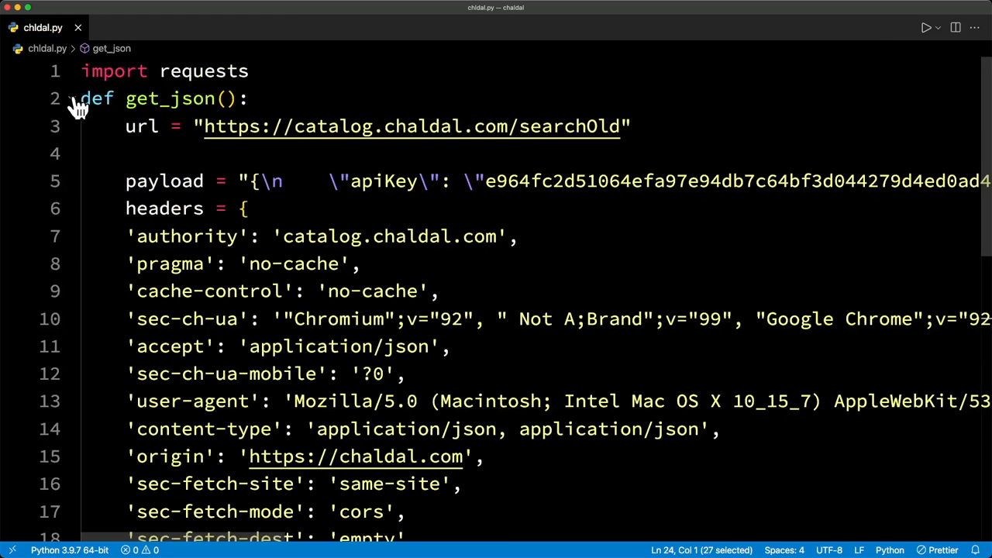
pyautogui.click(72, 98)
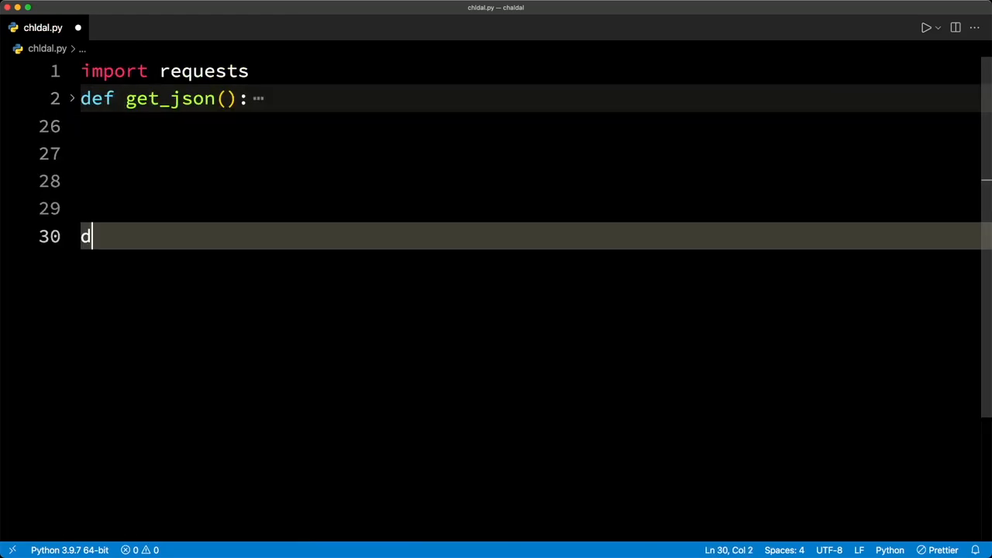
# Step: Define main() with data = get_json()
pyautogui.write('ef main()')
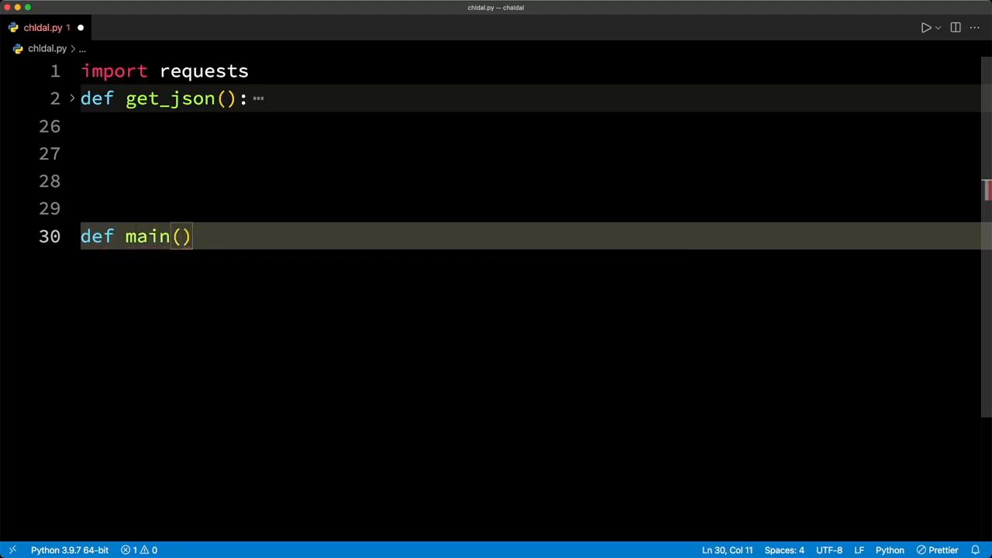
pyautogui.write('data = get_json')
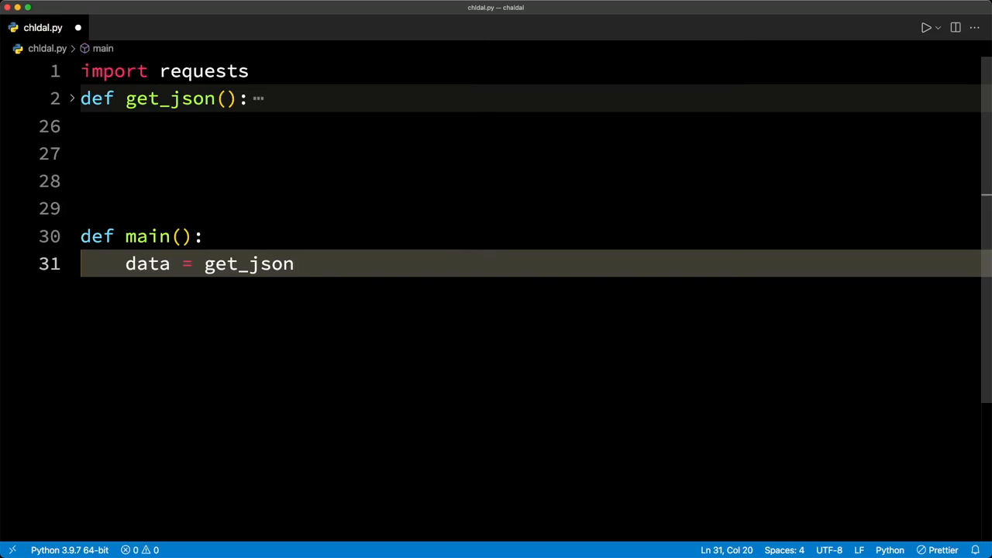
pyautogui.write('()')
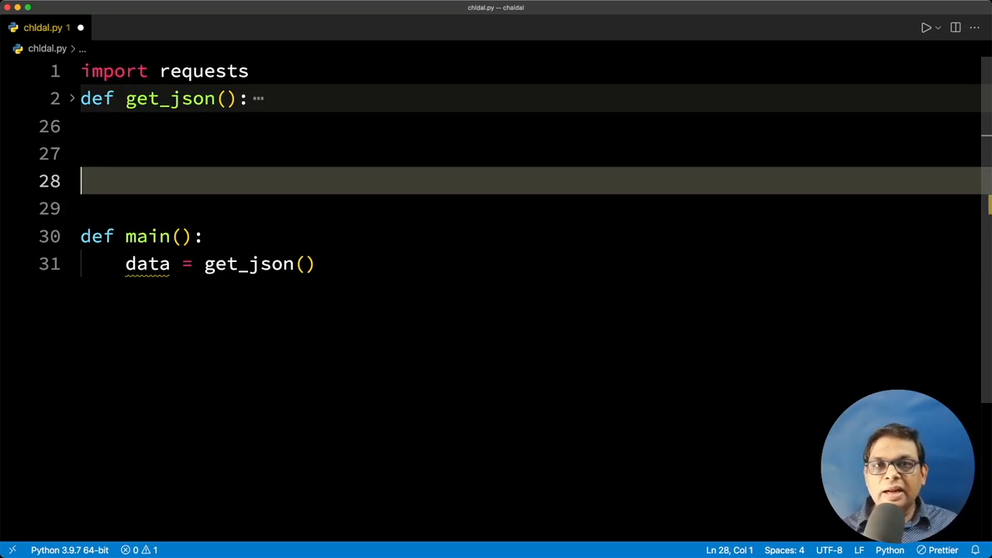
# Step: Add def save_to_csv(data) and have main call save_to_csv(data.get('hits'))
pyautogui.write('def')
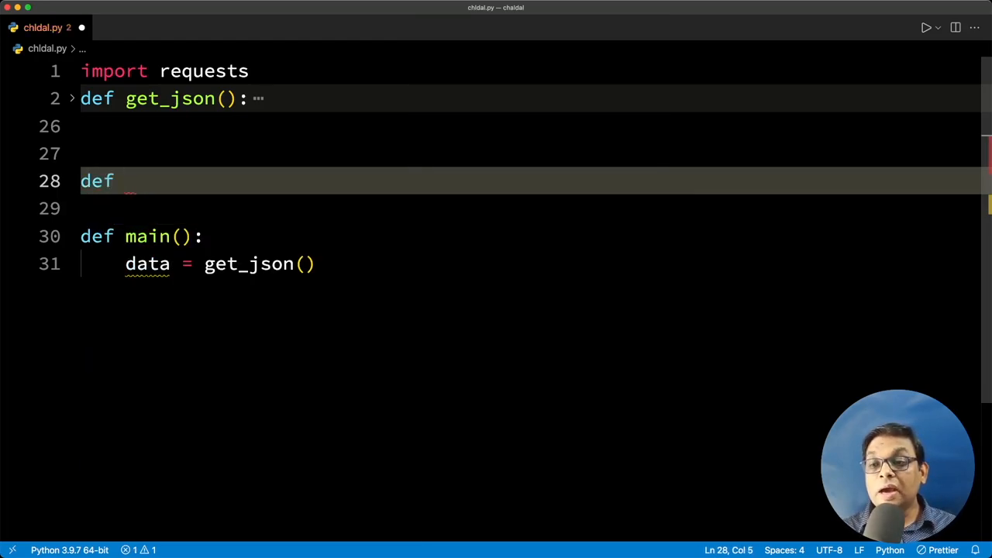
pyautogui.write('save_')
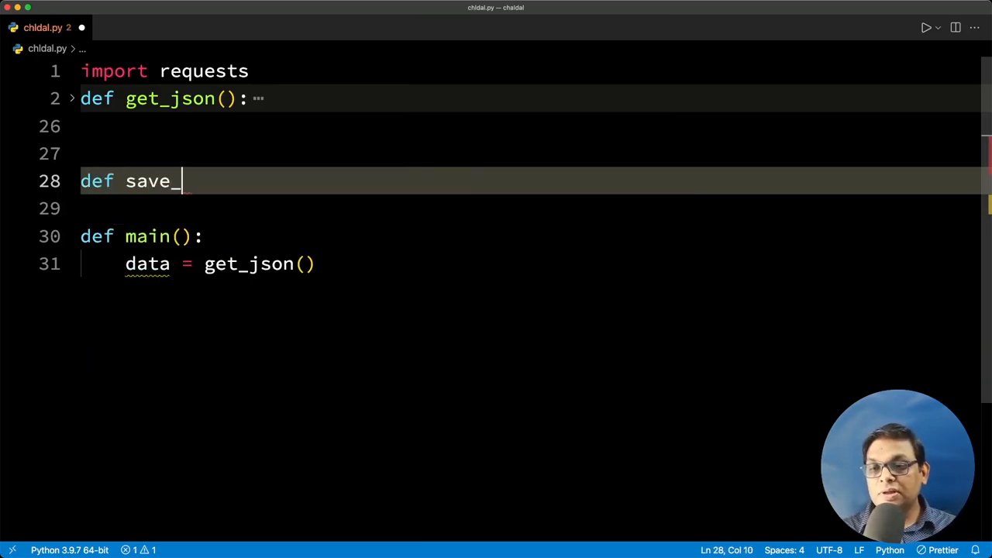
pyautogui.write('to_csv()')
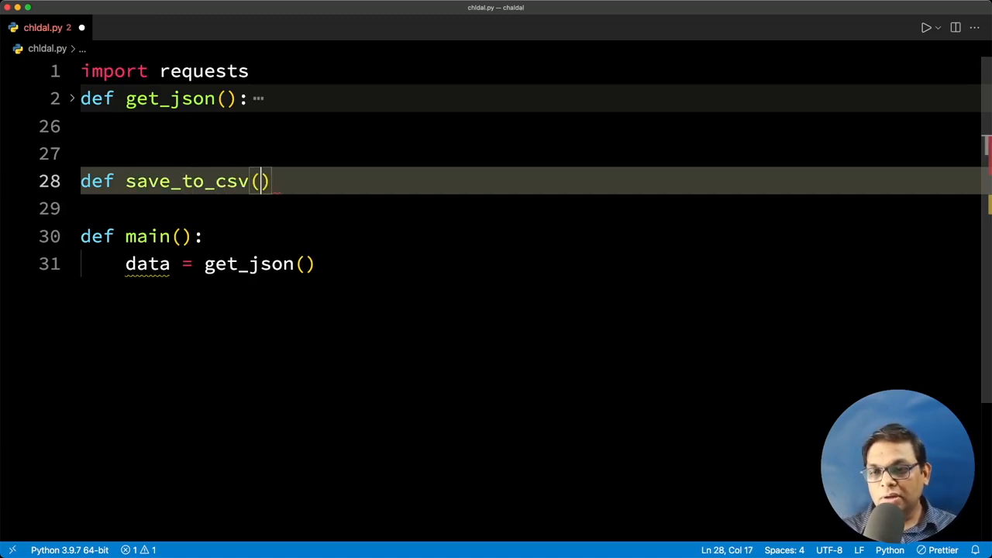
pyautogui.write('data')
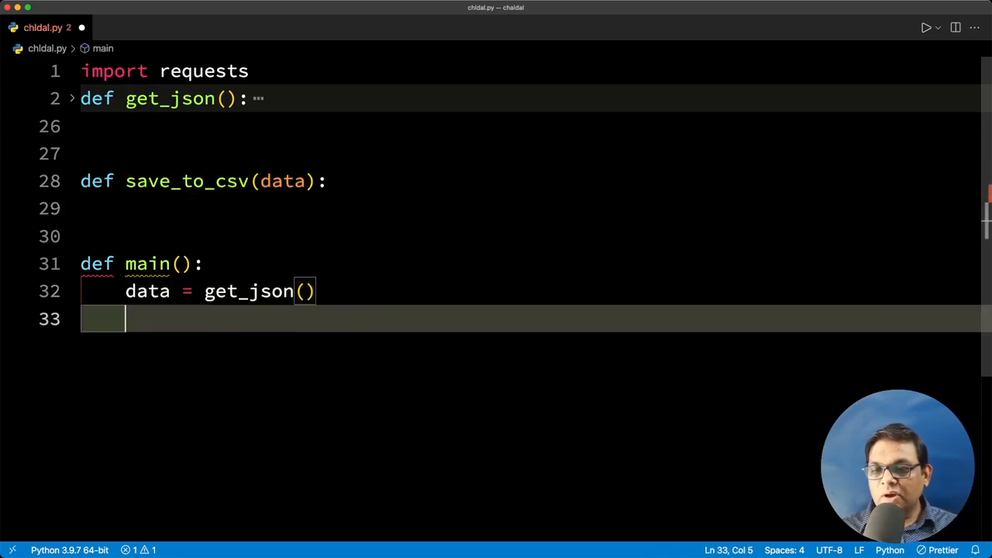
pyautogui.write('save_to_csv(data.')
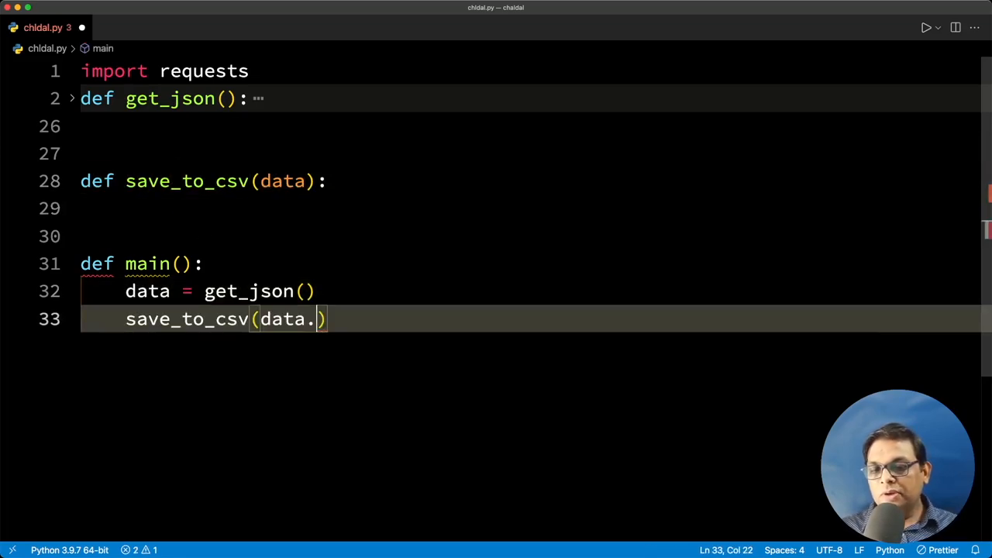
pyautogui.write("get('hits")
pyautogui.click(529, 208)
pyautogui.write('if data:')
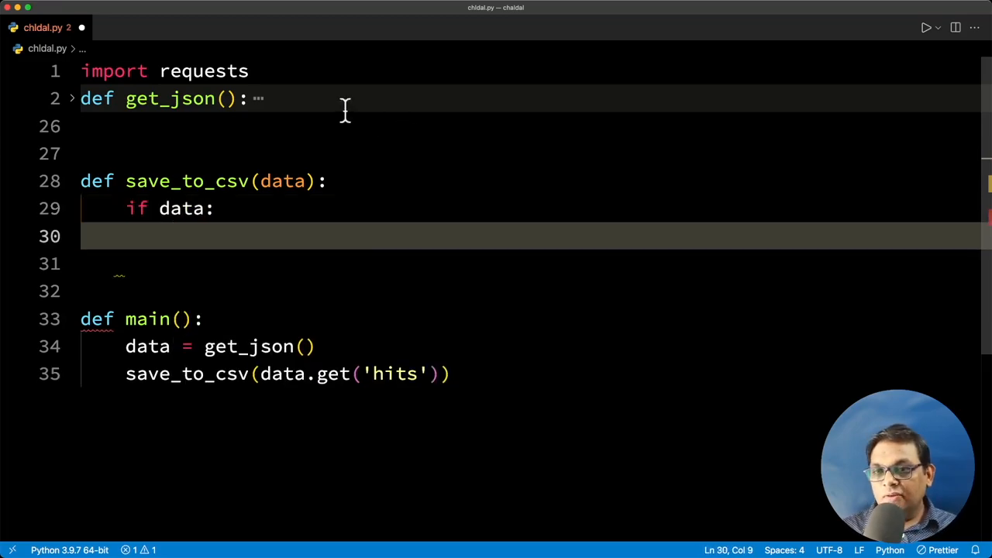
# Step: Import pandas and write df = pd.json_normalize(data) then df.to_csv('chldal.csv')
pyautogui.write('import pandas as pd')
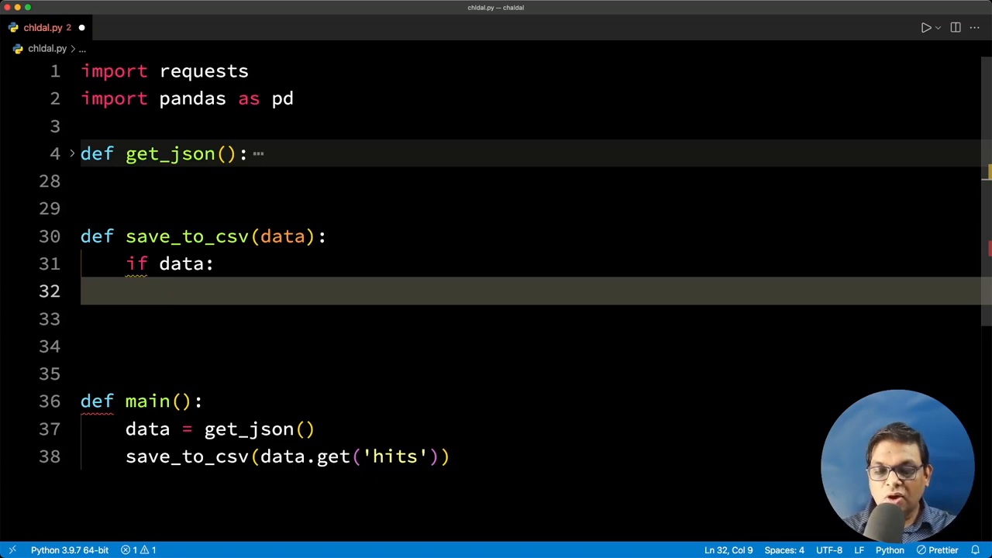
pyautogui.write('ps')
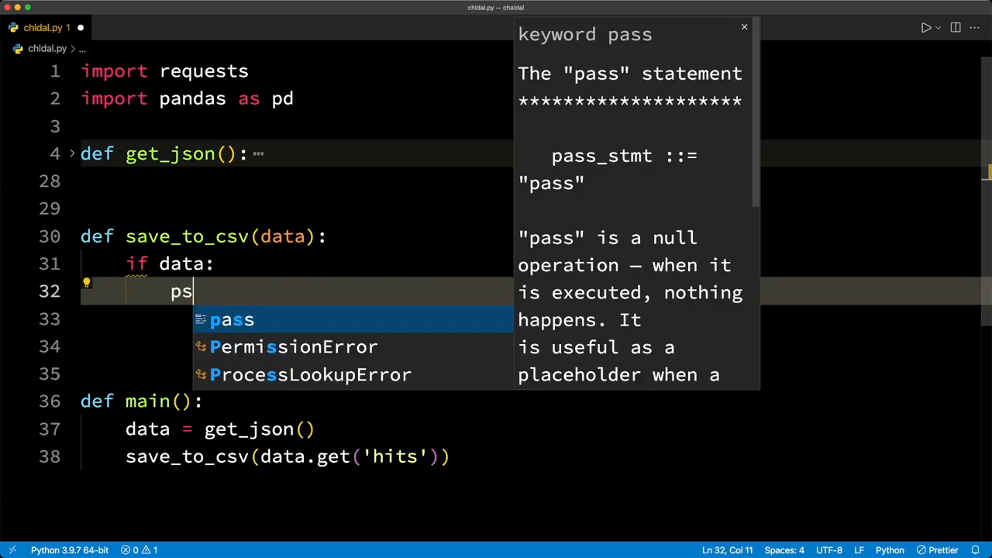
pyautogui.write('pd.')
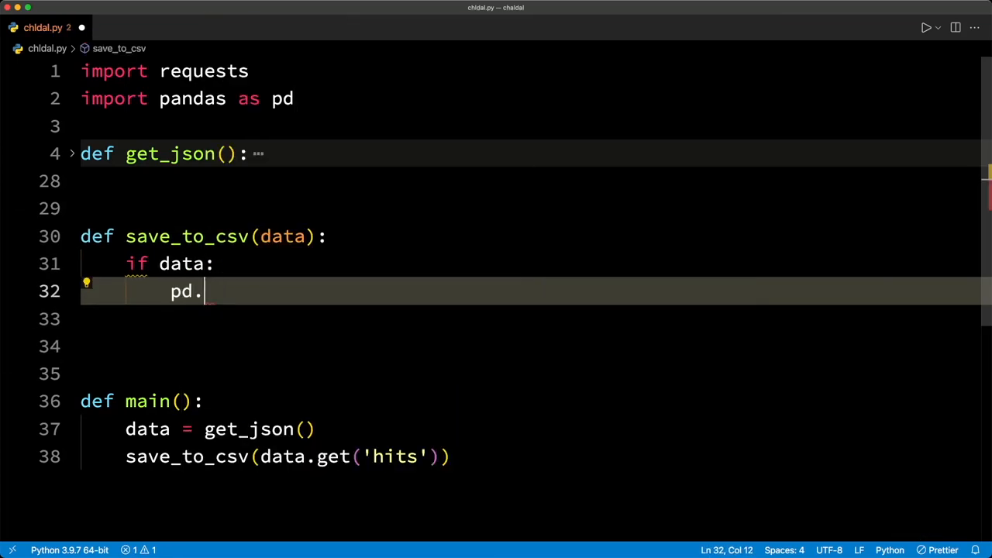
pyautogui.write('json_normalize(data)')
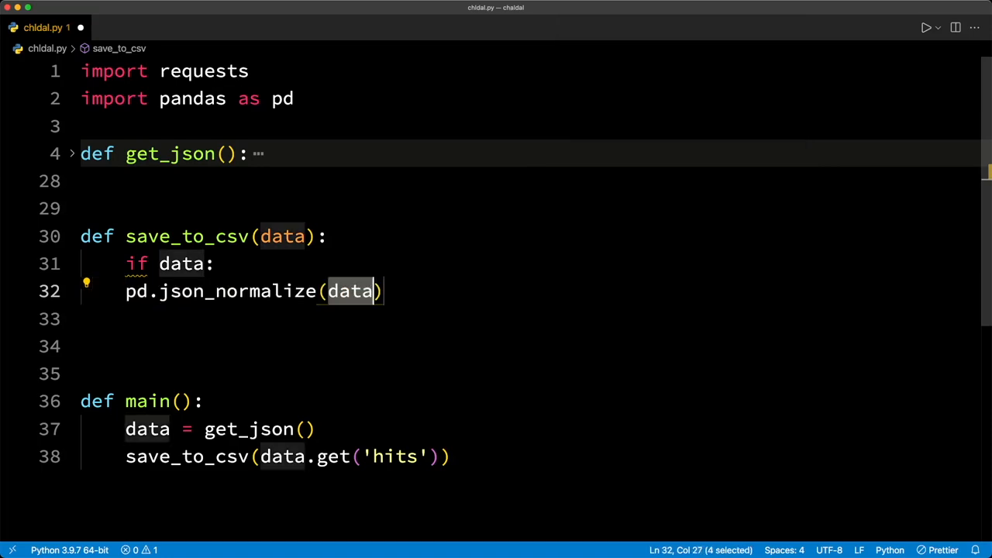
pyautogui.click(16, 290)
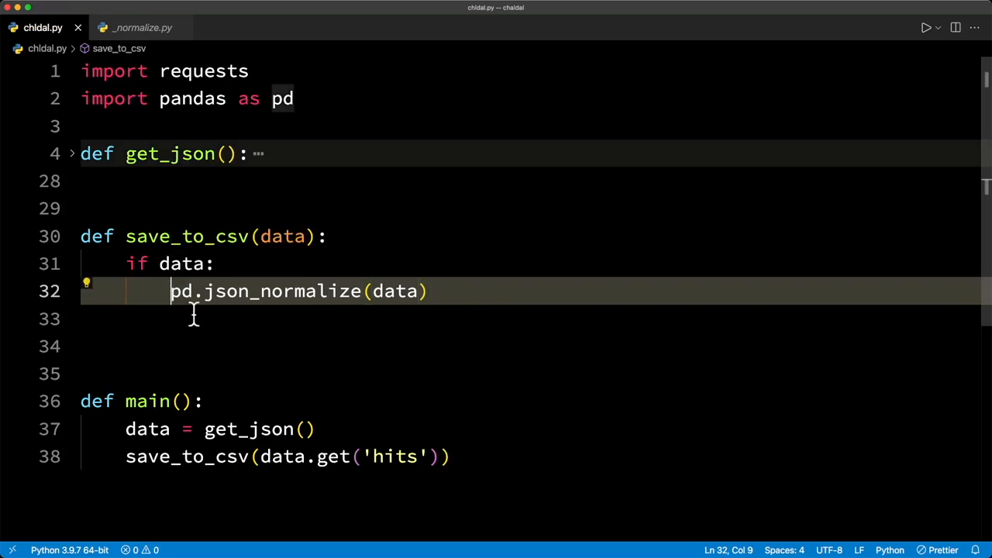
pyautogui.write('df')
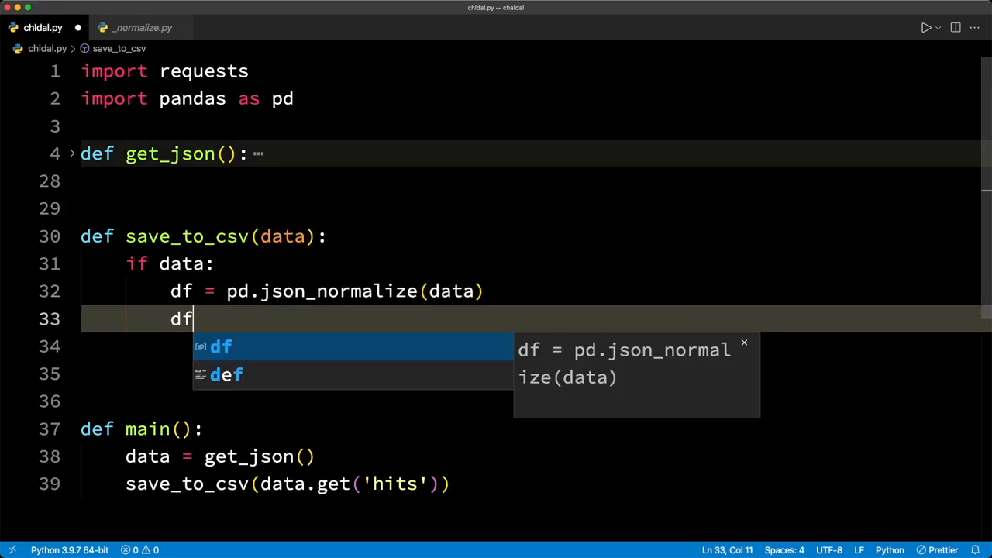
pyautogui.write('.to')
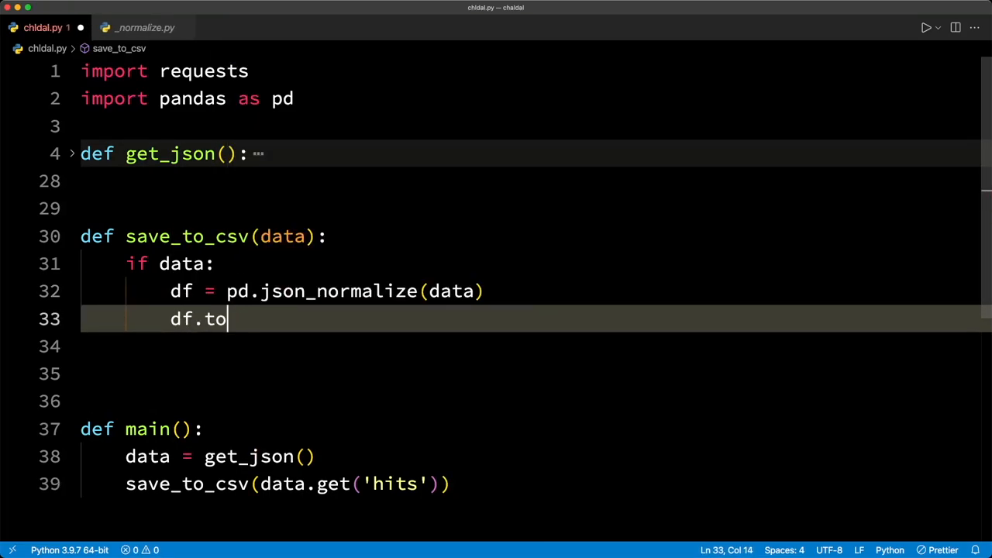
pyautogui.write('_csv("chldal.csv')
pyautogui.write('if')
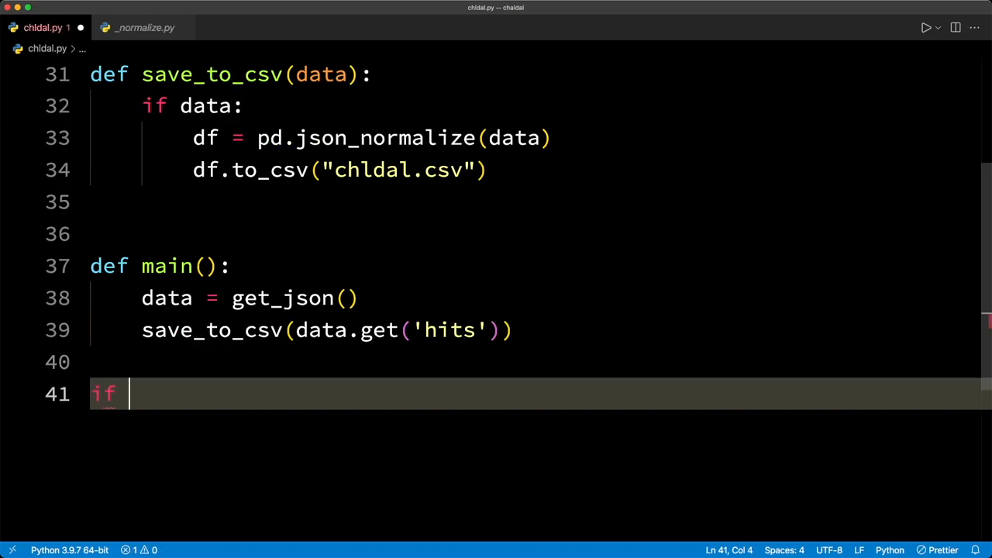
# Step: Add the if __name__ == '__main__': main() guard and a print('Done')
pyautogui.write("__name__ =='__main__':")
pyautogui.write('main(')
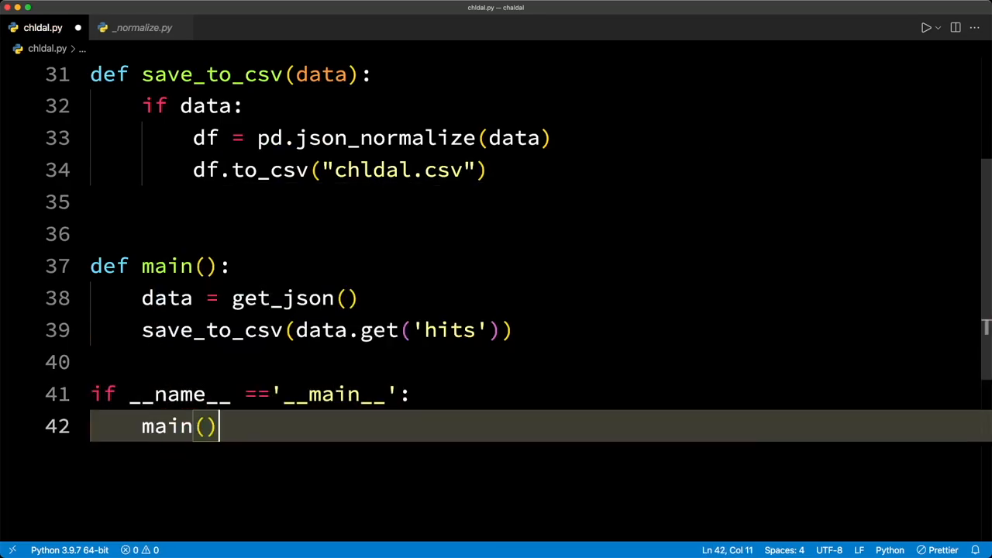
pyautogui.write("print('Done")
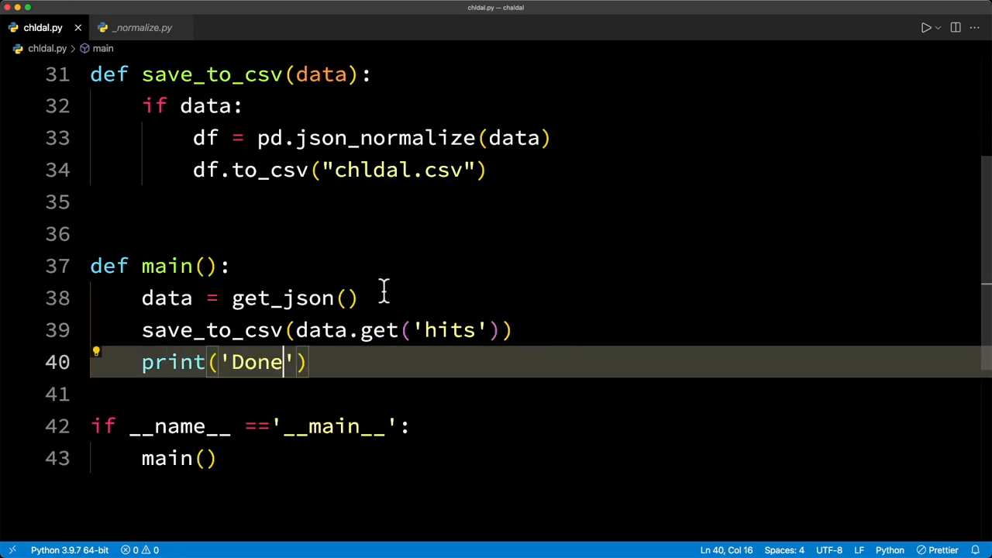
# Step: Run chldal.py, then open the produced chldal.csv in VS Code and in Numbers
pyautogui.rightClick(166, 266)
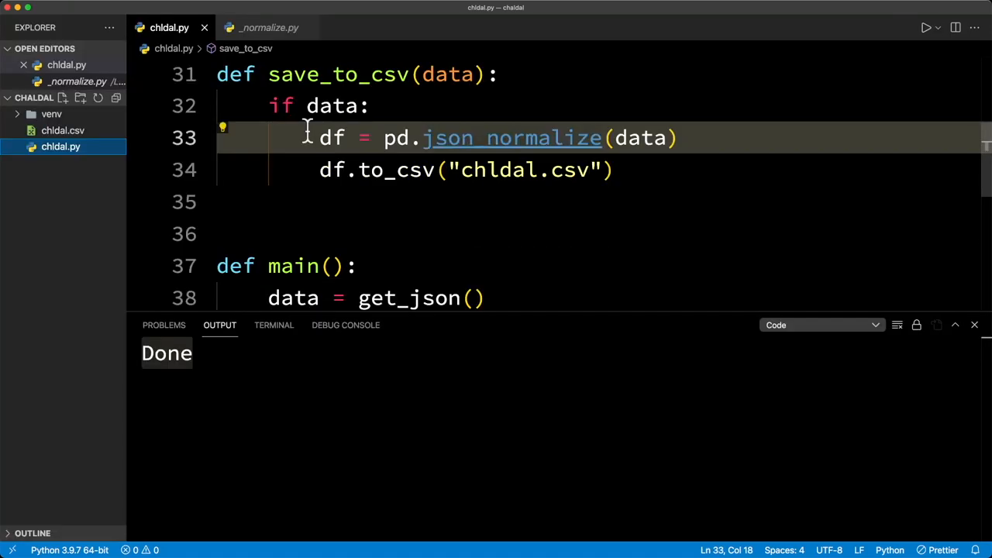
pyautogui.click(62, 130)
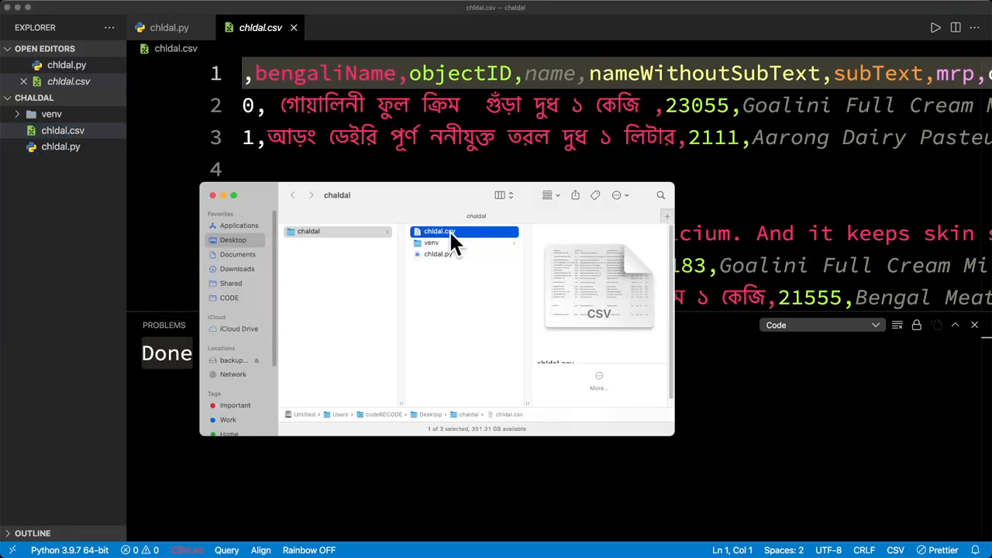
pyautogui.doubleClick(439, 231)
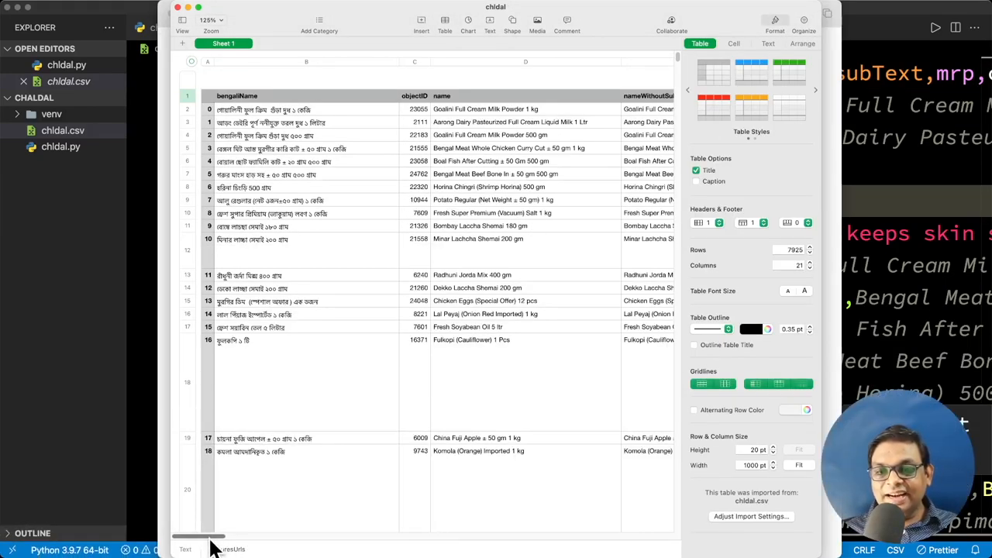
# Step: Select the pictureUrls column to read its 7,925-entry count in the footer
pyautogui.hscroll(3)
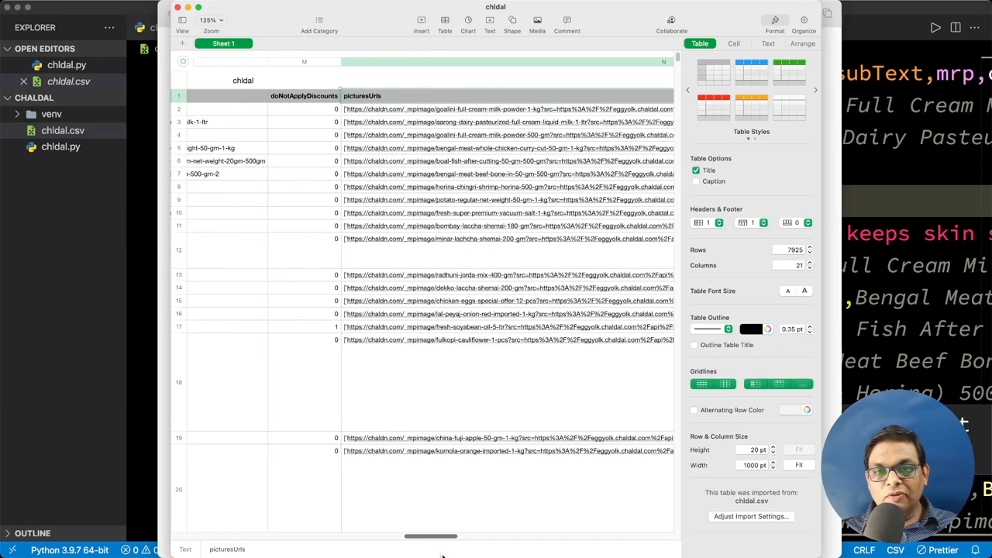
pyautogui.click(504, 62)
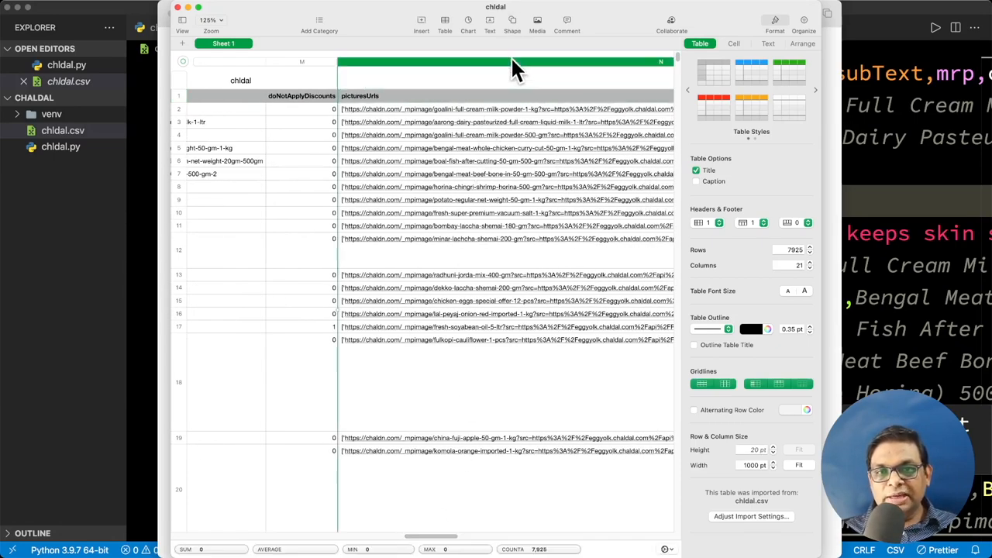